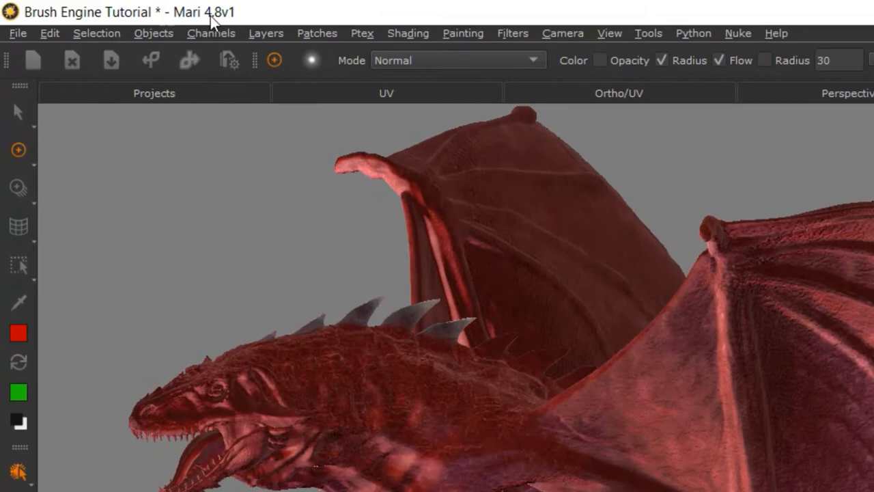
mouse_move(230, 27)
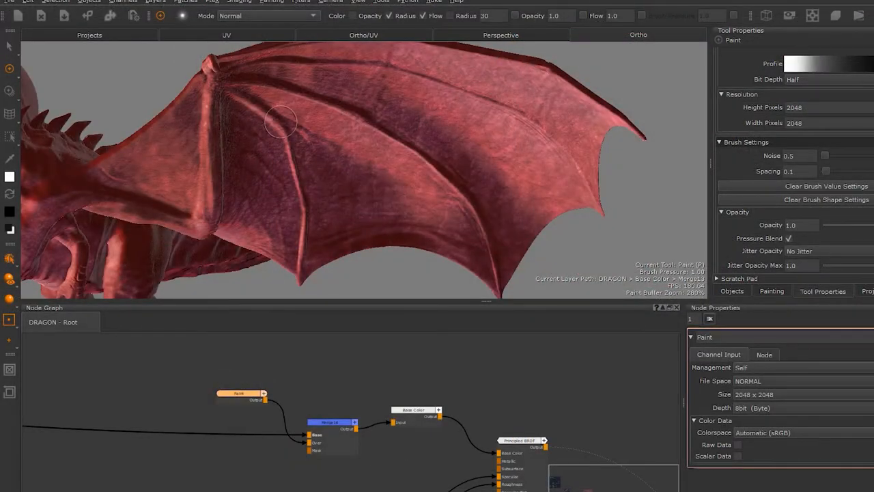
- Set colour Random Jitter to Jitter per Tip with a Range minimum of 0.275
drag(280, 123, 335, 178)
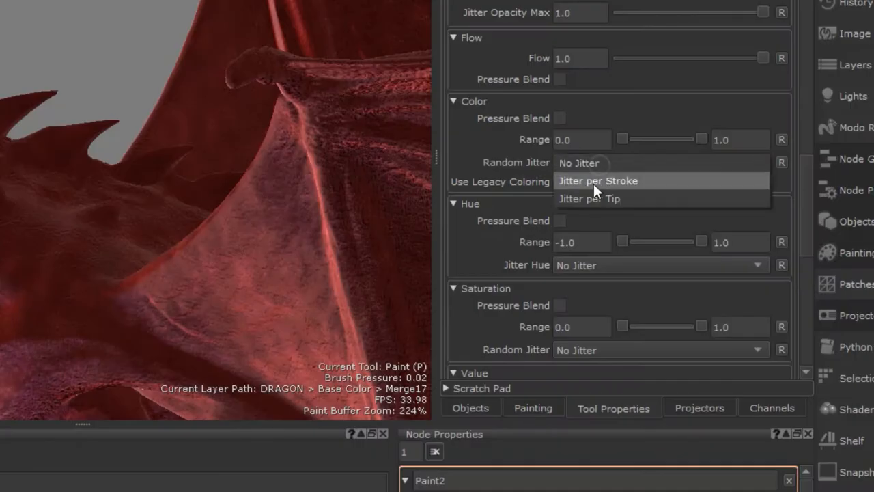
click(589, 199)
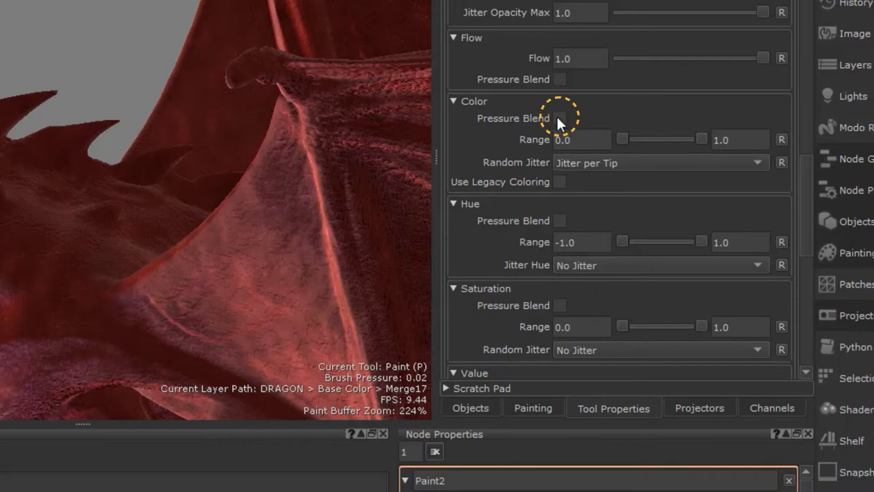
drag(623, 139, 652, 184)
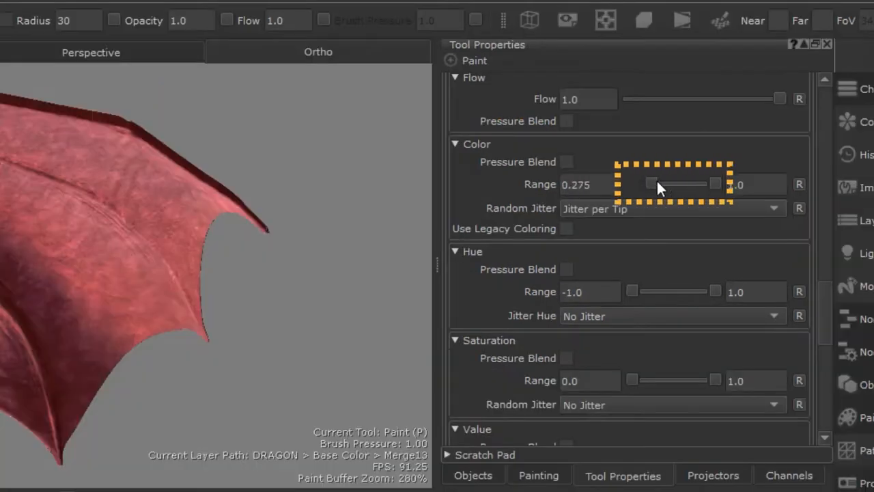
drag(652, 184, 716, 183)
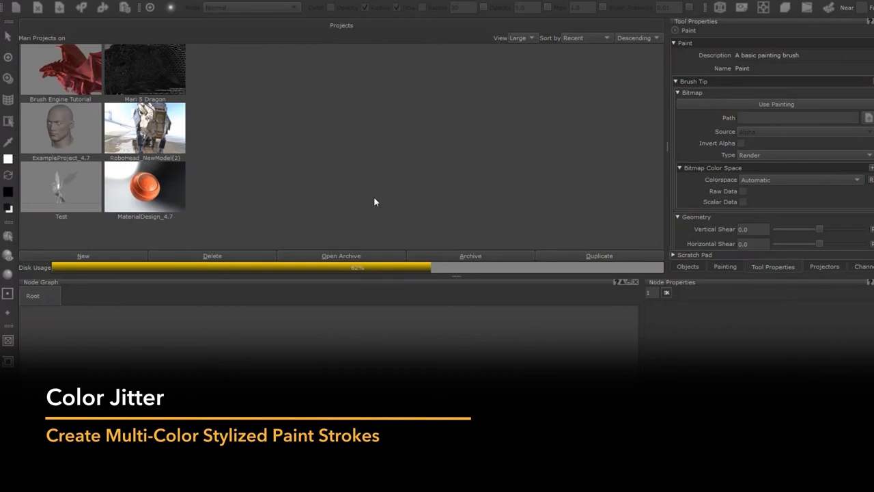
mouse_move(21, 58)
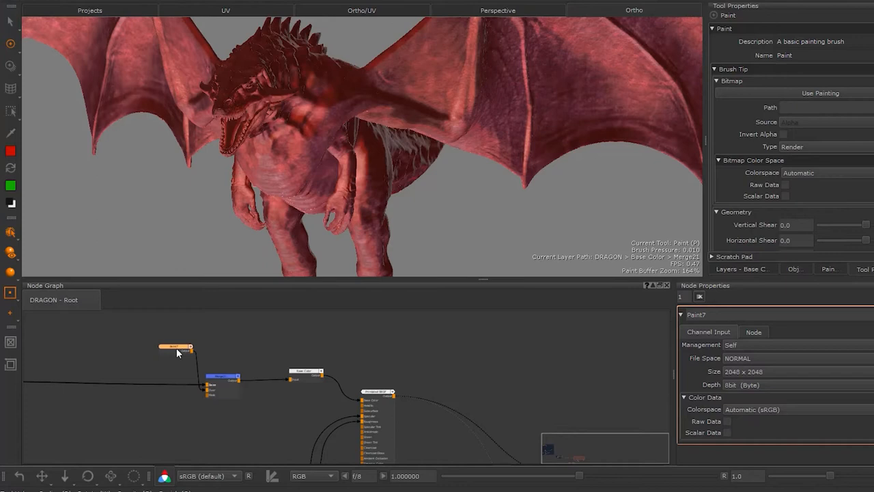
mouse_move(170, 340)
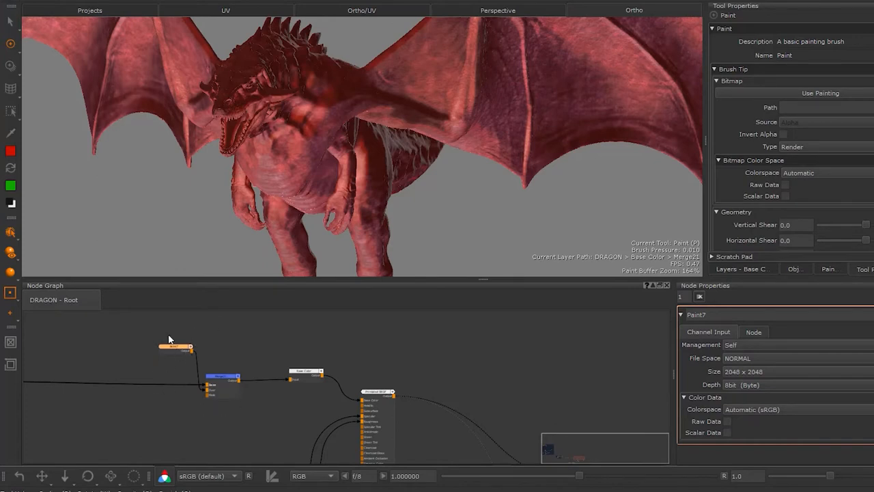
- Show the dragon project's Layers - Base Color list and scroll through it
click(743, 269)
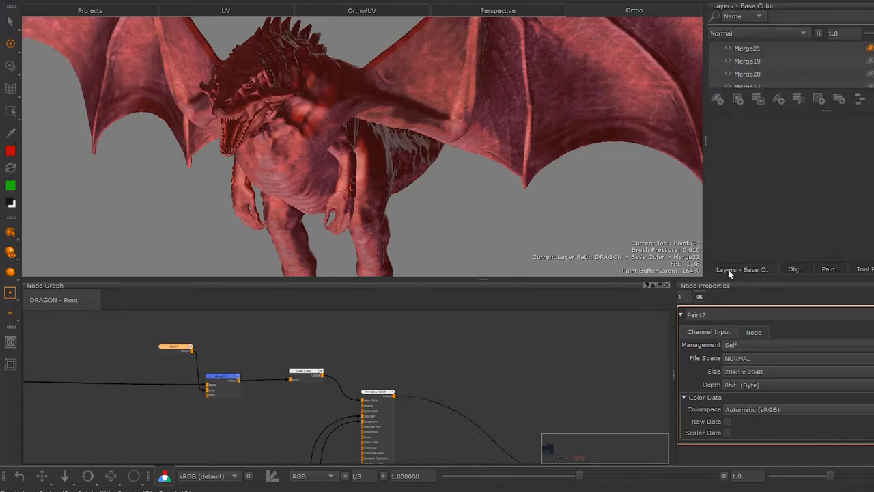
scroll(down, 3)
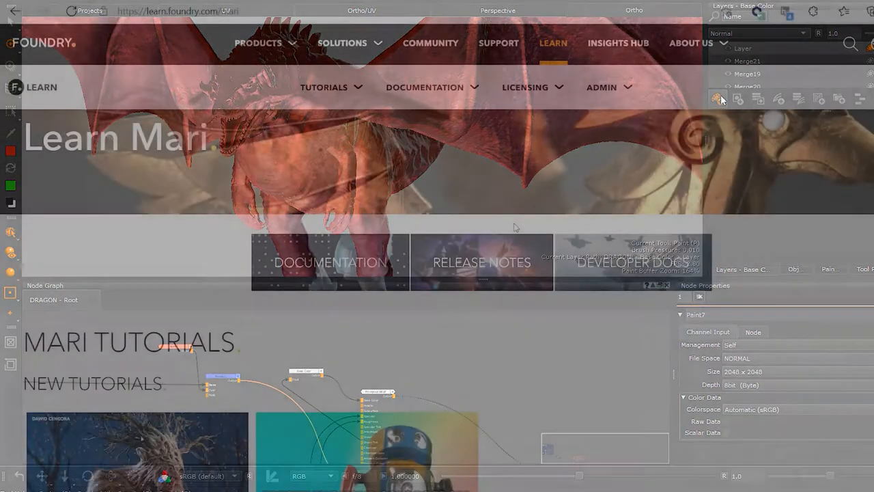
- Scroll down the Mari 4 - Fundamentals and Best Practice page to its lessons
scroll(down, 3)
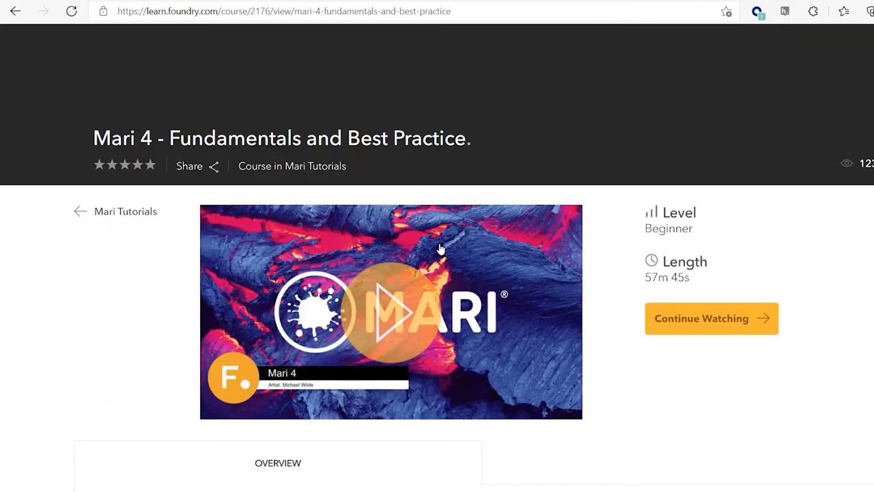
scroll(down, 3)
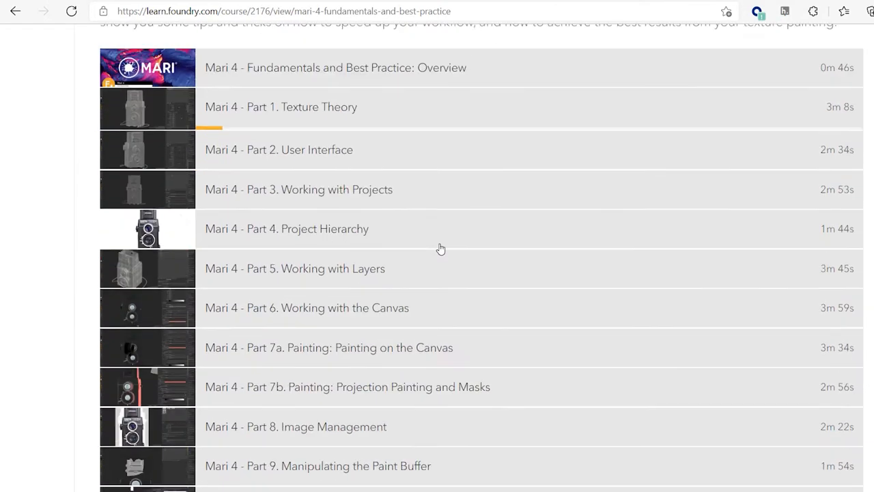
scroll(down, 3)
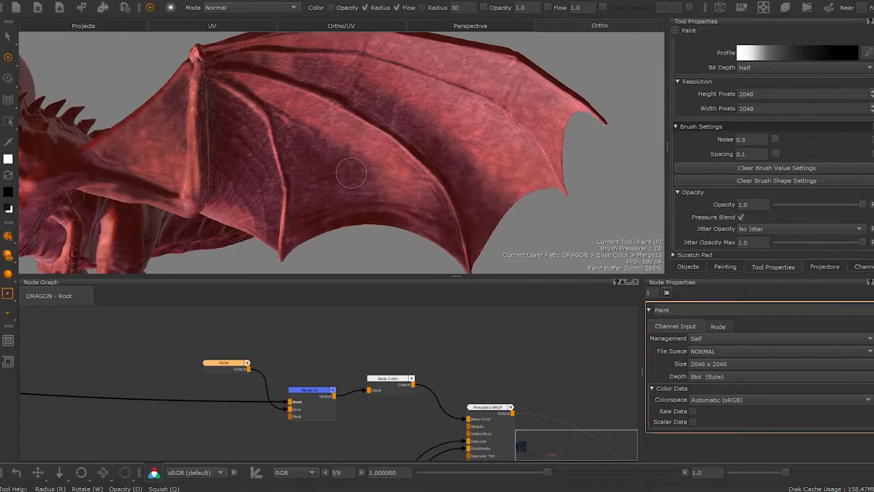
- Test wider dab spacing on the wing, set Spacing to 0.02, and pick green
drag(355, 170, 314, 161)
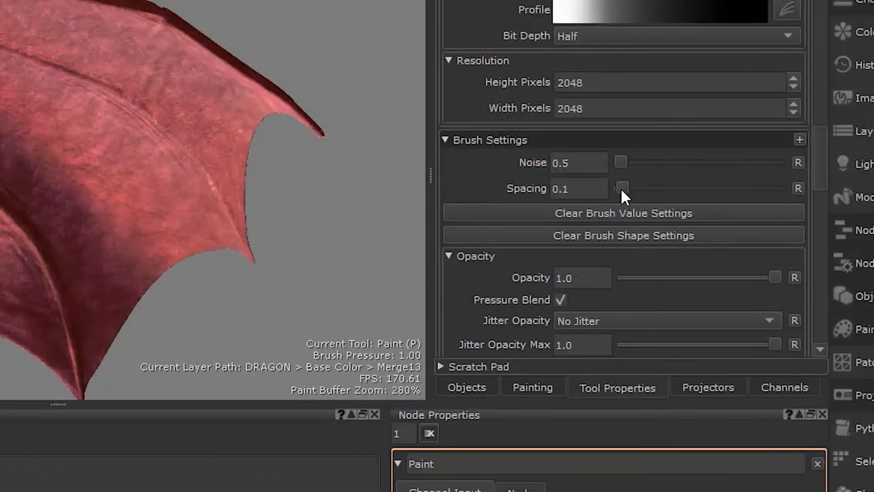
drag(622, 188, 639, 188)
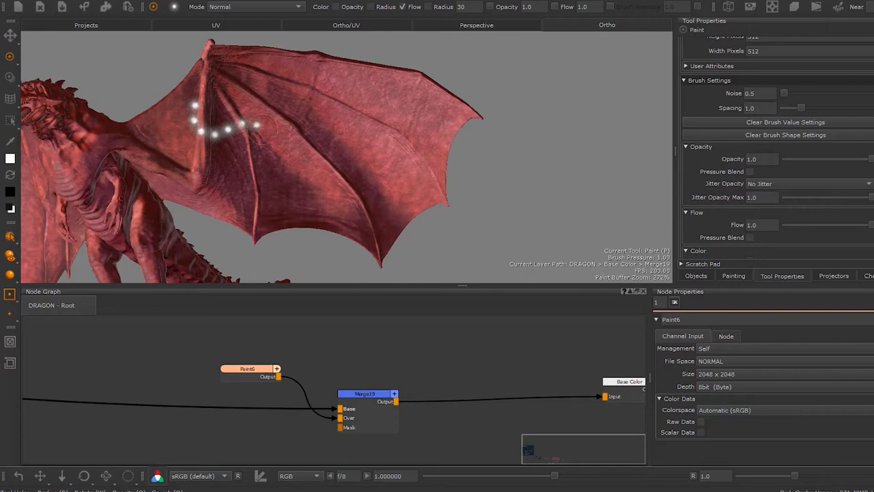
drag(212, 127, 437, 147)
text(0.02)
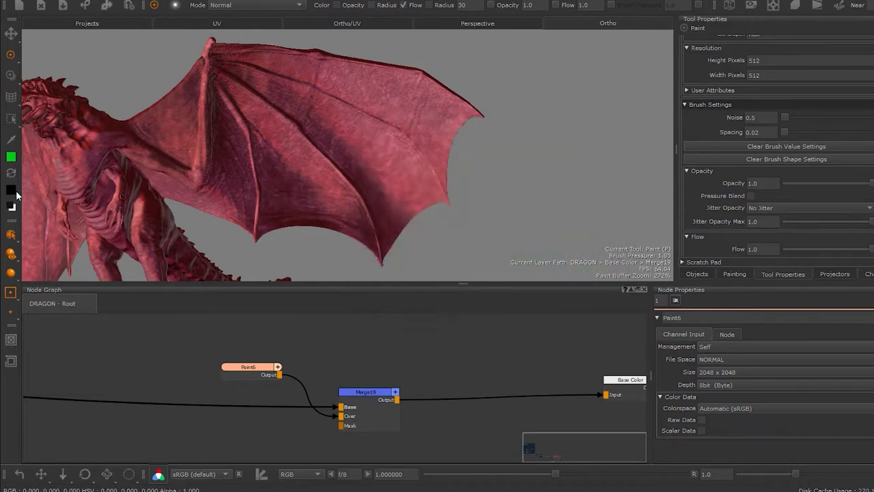
click(11, 158)
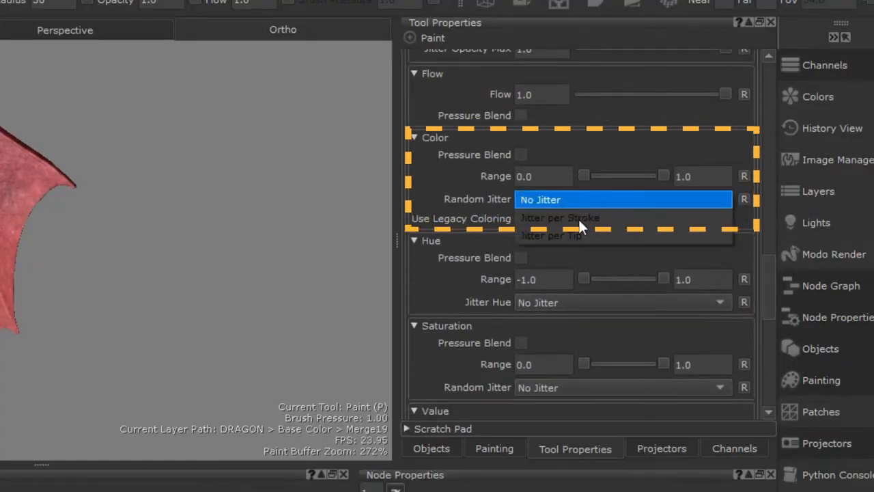
- Paint per-stroke colour-jittered green and red strokes on the wing, then adjust the jitter range
click(550, 236)
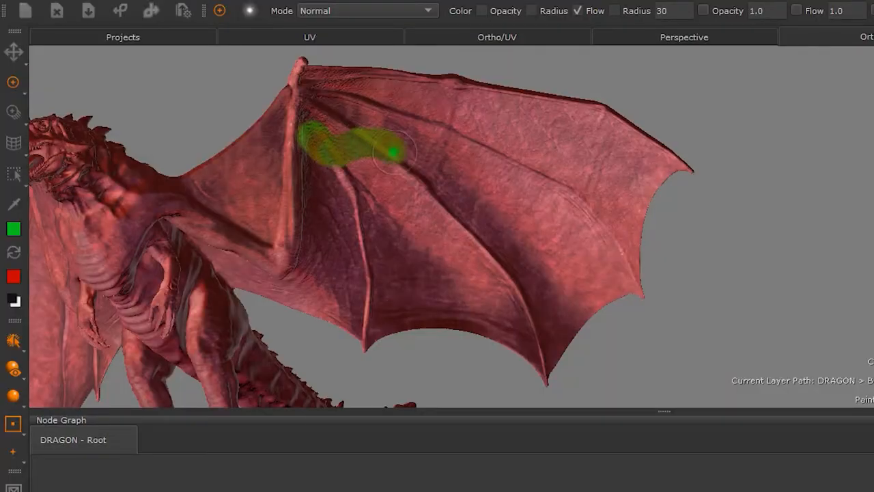
drag(382, 151, 513, 157)
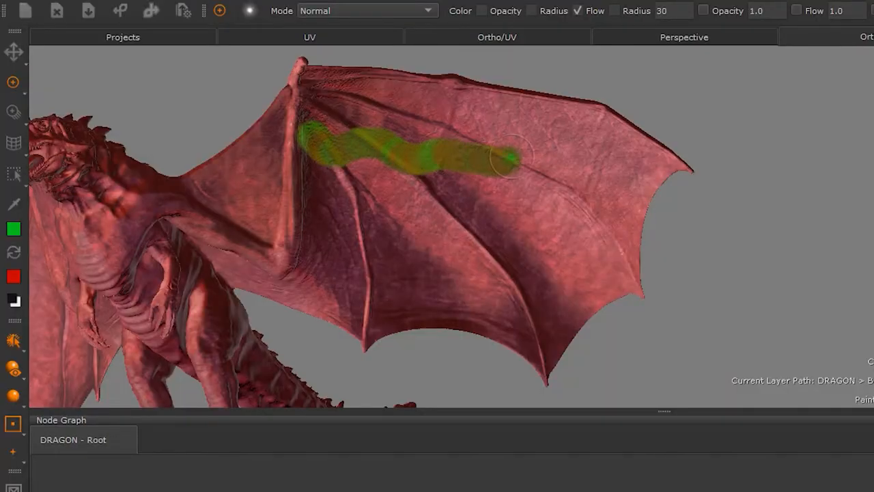
drag(492, 157, 608, 160)
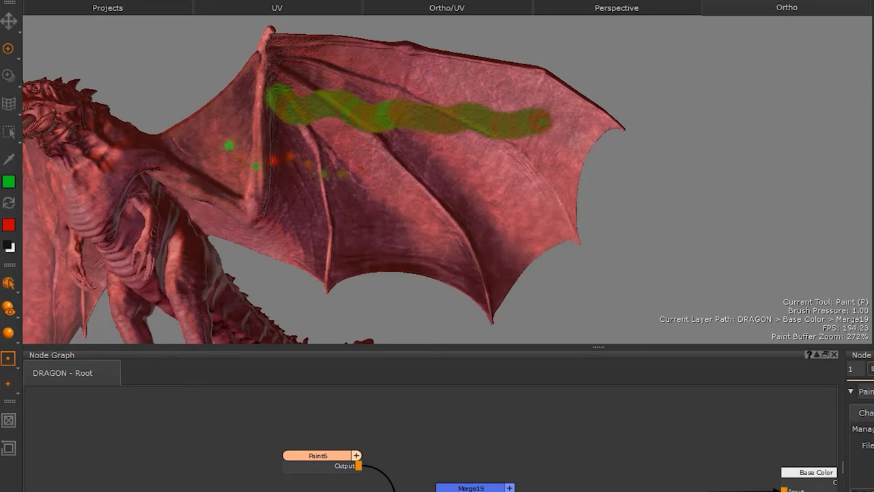
drag(356, 171, 539, 185)
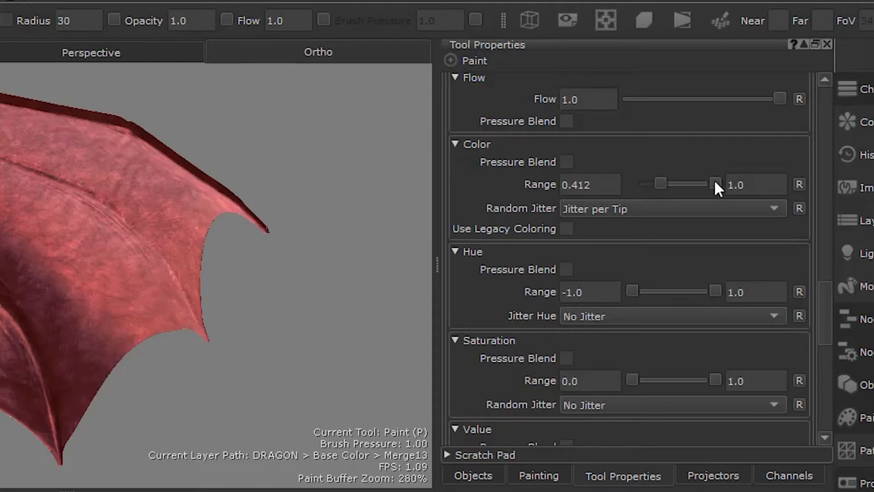
drag(716, 185, 683, 184)
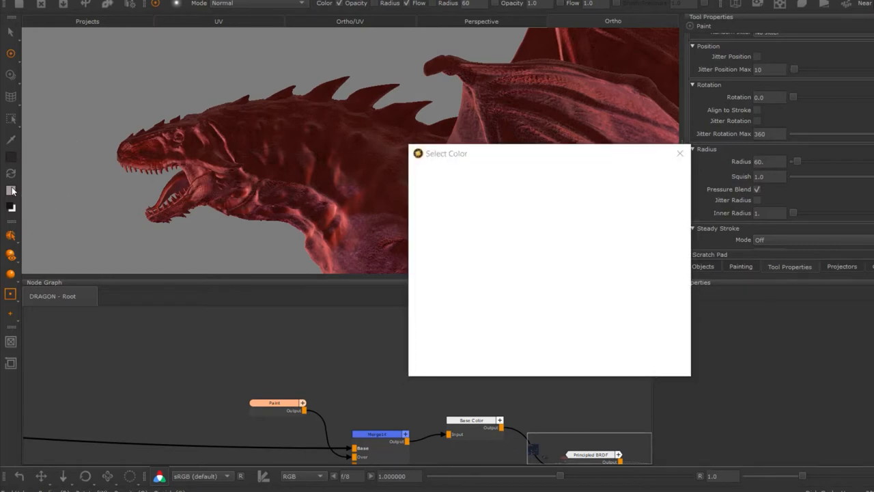
- Pick a new paint colour and set colour Random Jitter to Jitter per Tip
click(680, 153)
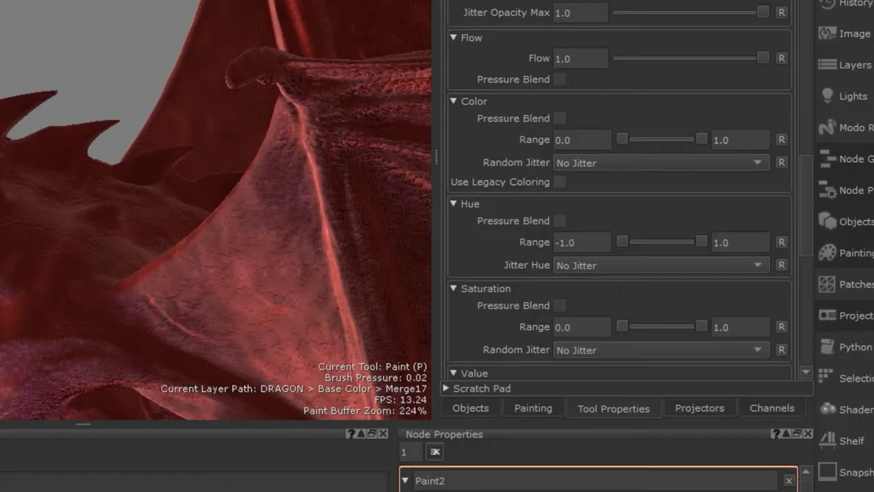
click(659, 163)
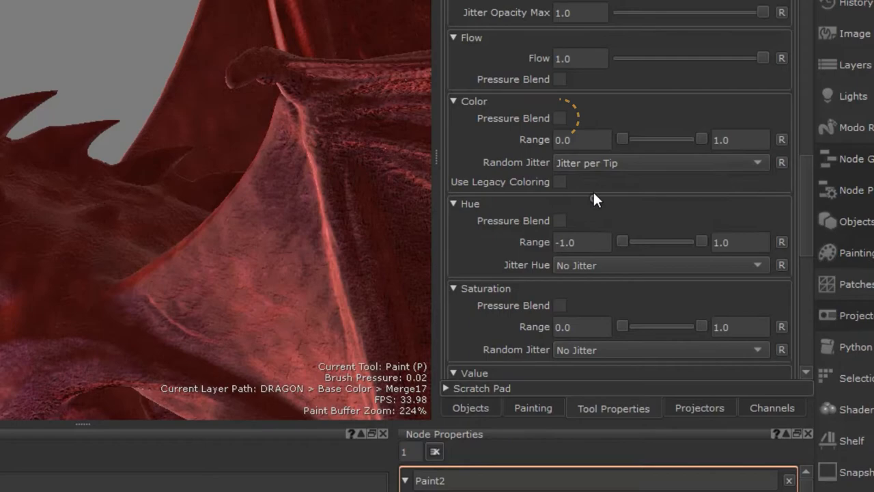
click(560, 118)
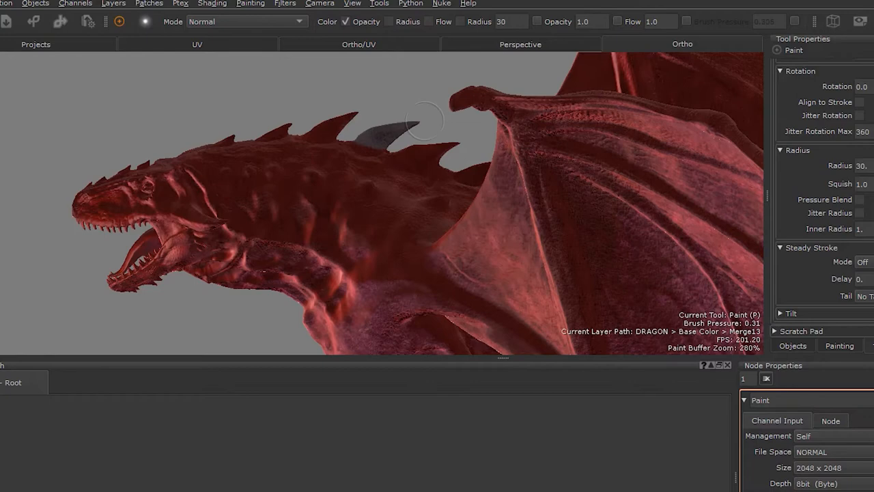
mouse_move(200, 30)
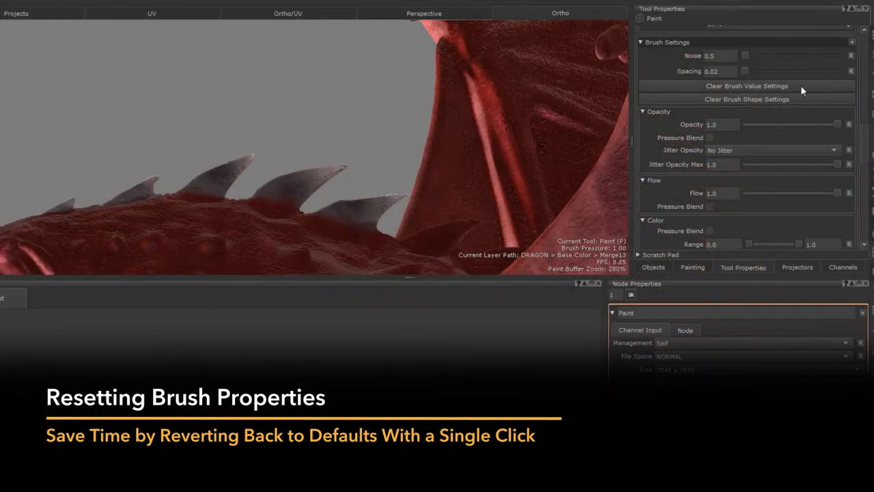
scroll(down, 3)
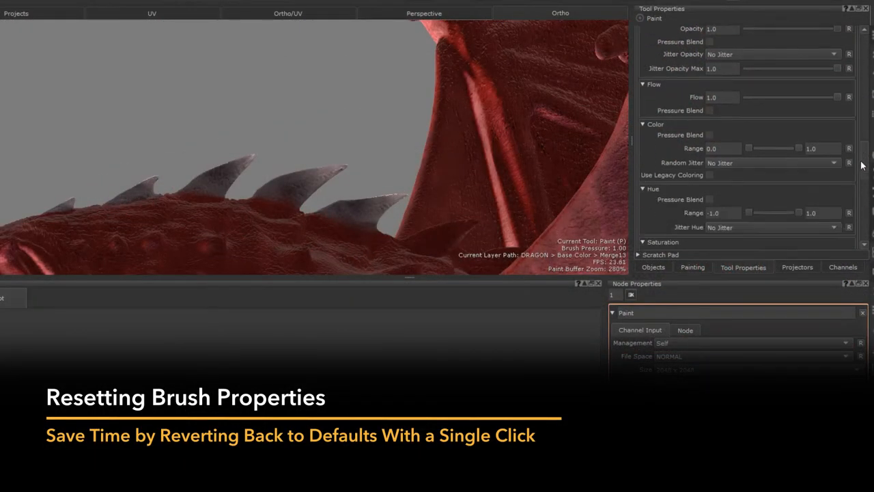
scroll(down, 3)
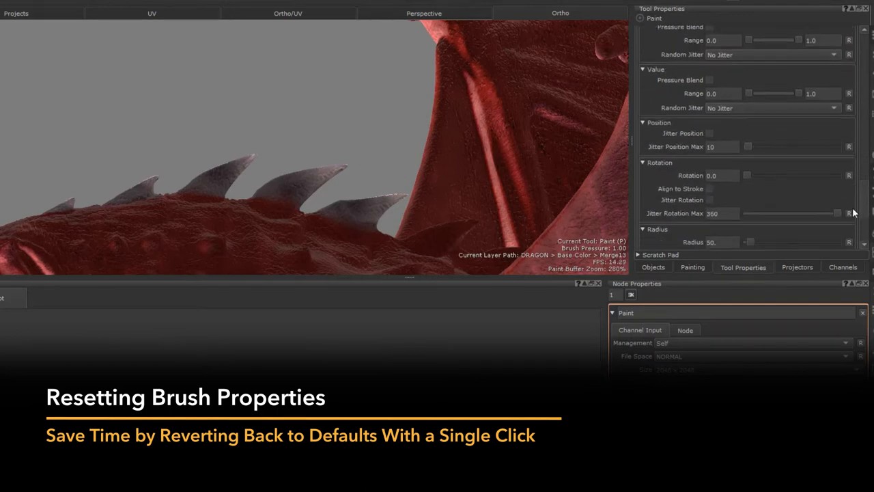
scroll(up, 3)
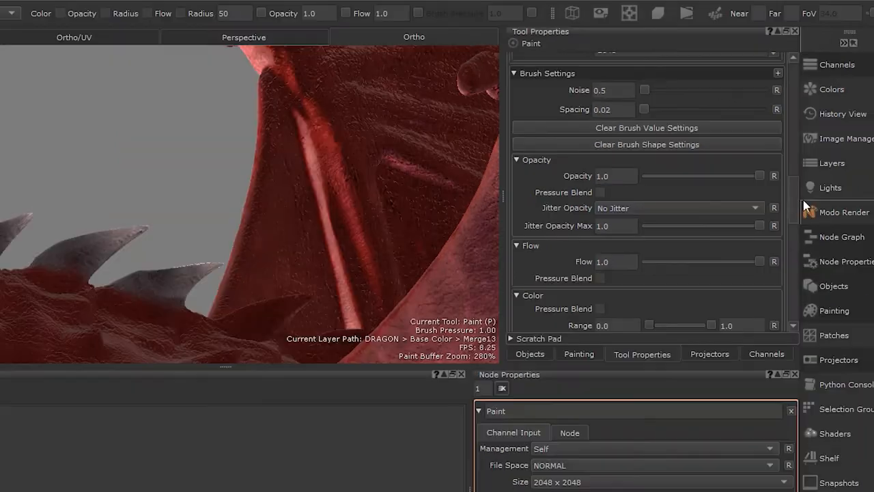
scroll(down, 3)
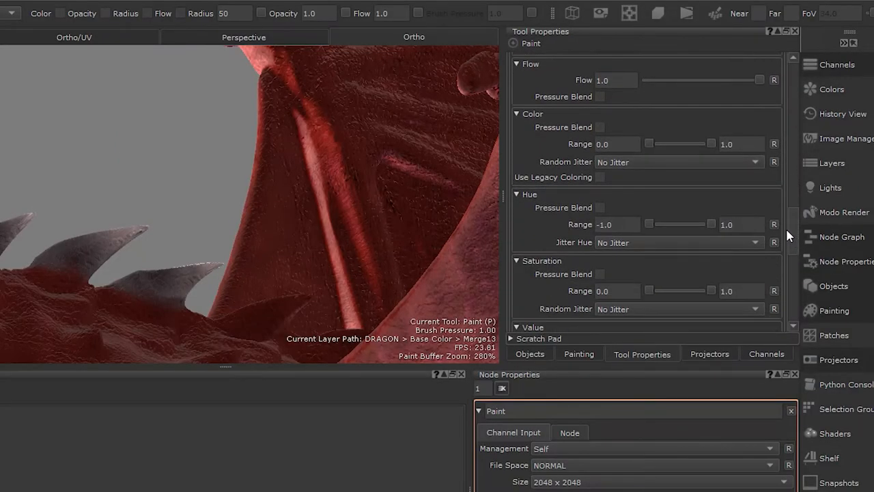
scroll(down, 3)
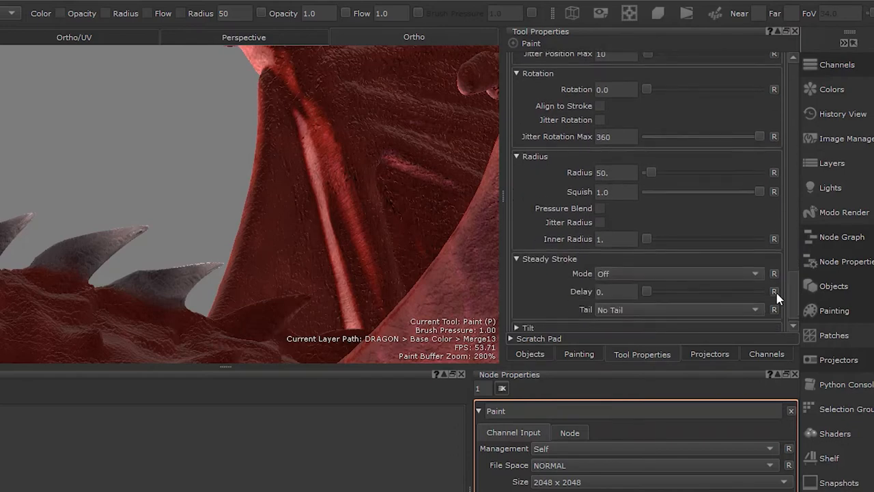
scroll(up, 3)
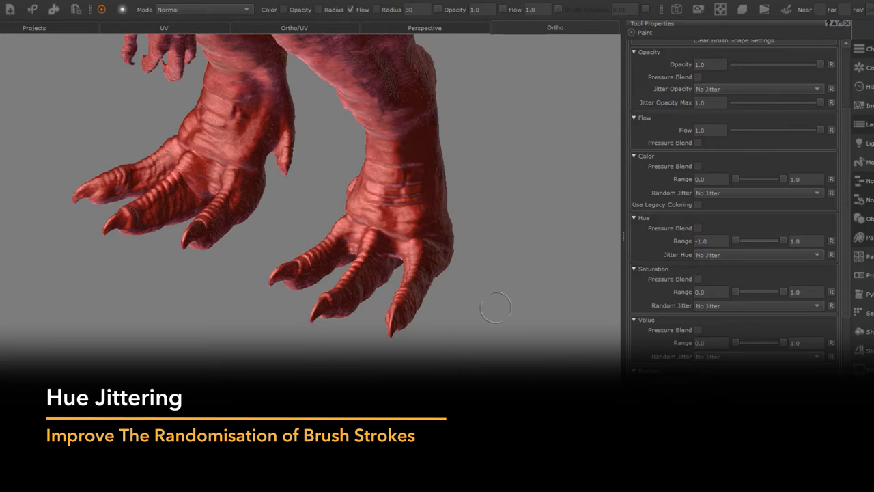
mouse_move(601, 261)
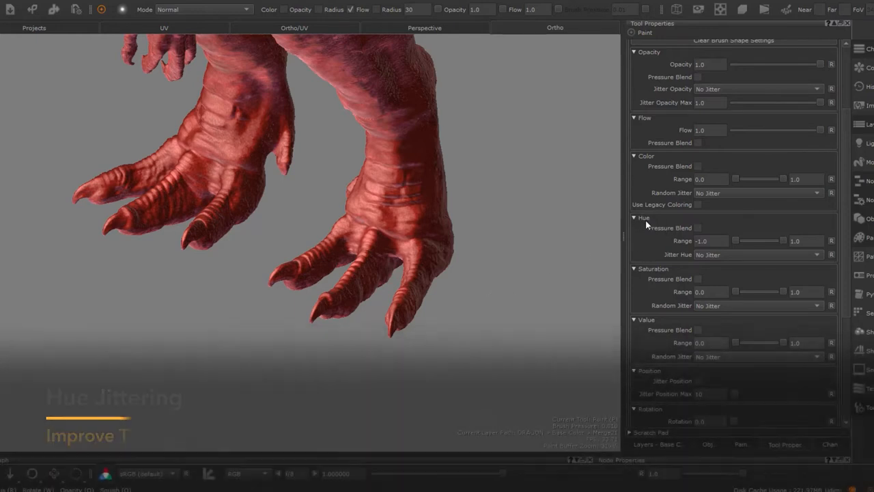
- Set Jitter Hue to Jitter per Tip and paint a multicoloured stroke on the lower leg
click(758, 254)
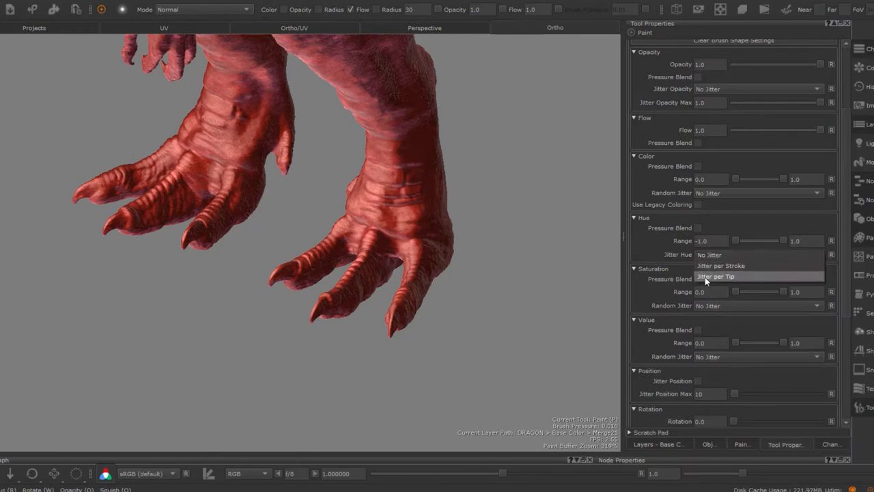
click(716, 276)
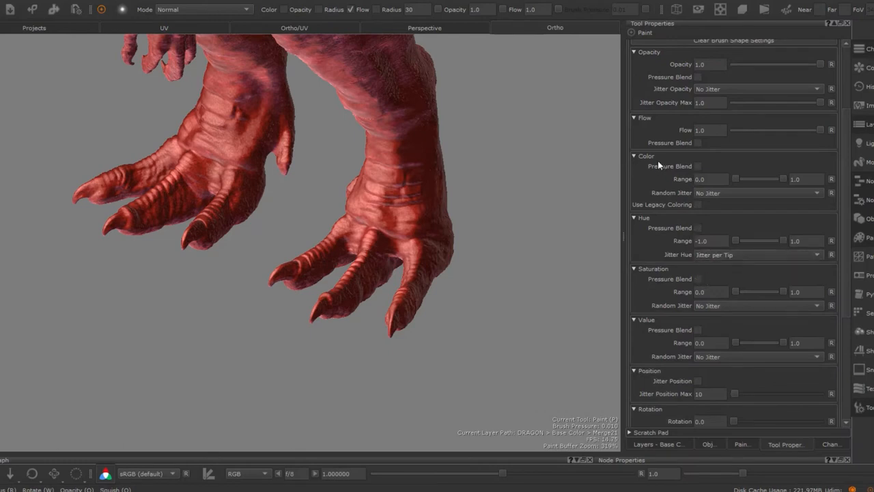
click(758, 193)
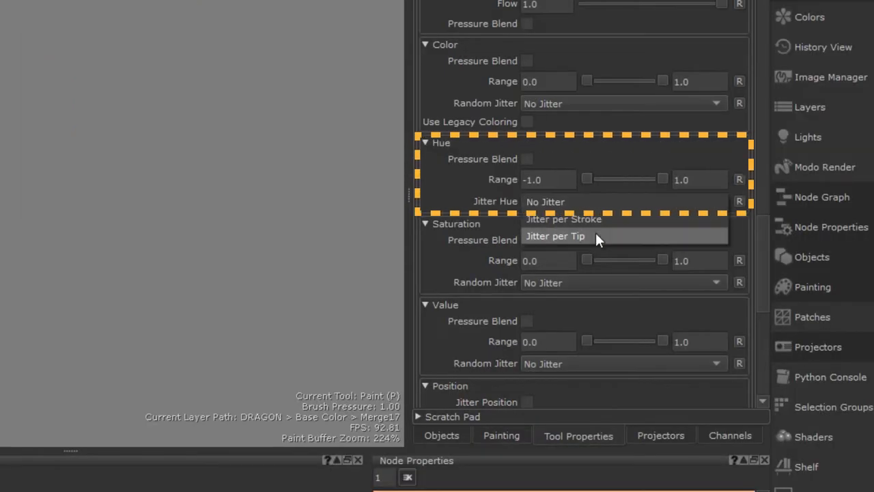
click(555, 235)
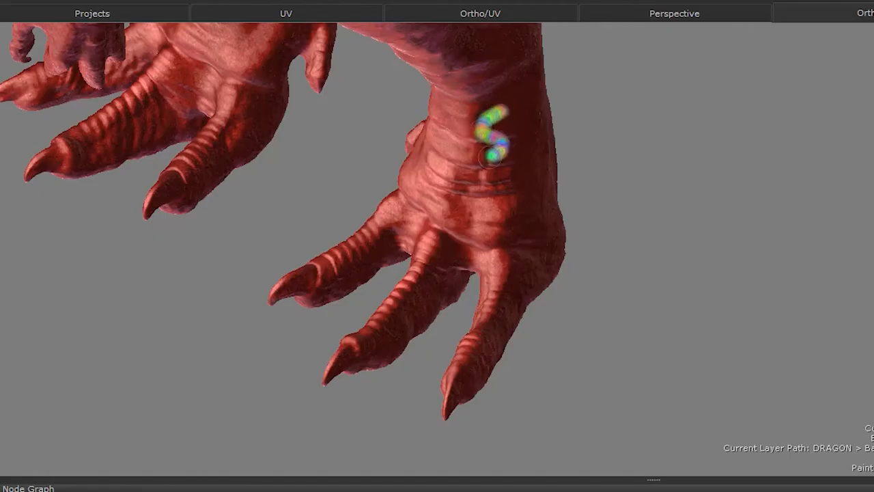
drag(491, 133, 489, 222)
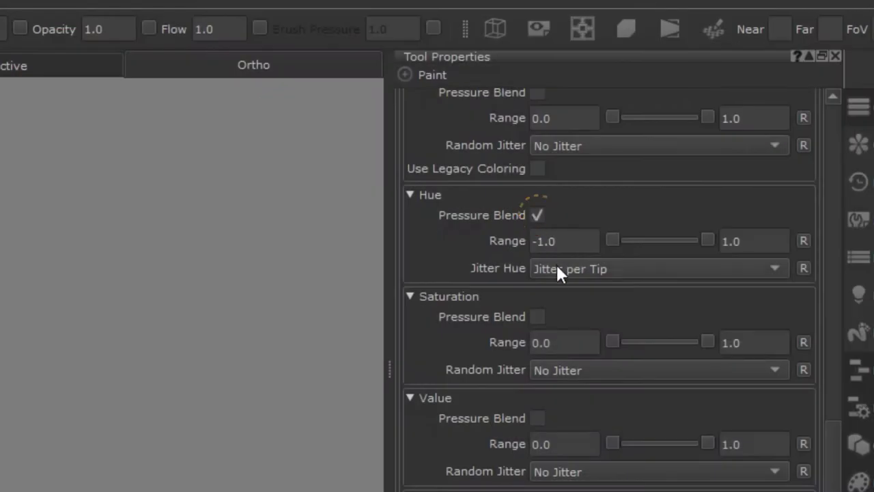
- Keep hue jittering per tip, edit the hue Range upper value, and dab a claw tip
click(658, 268)
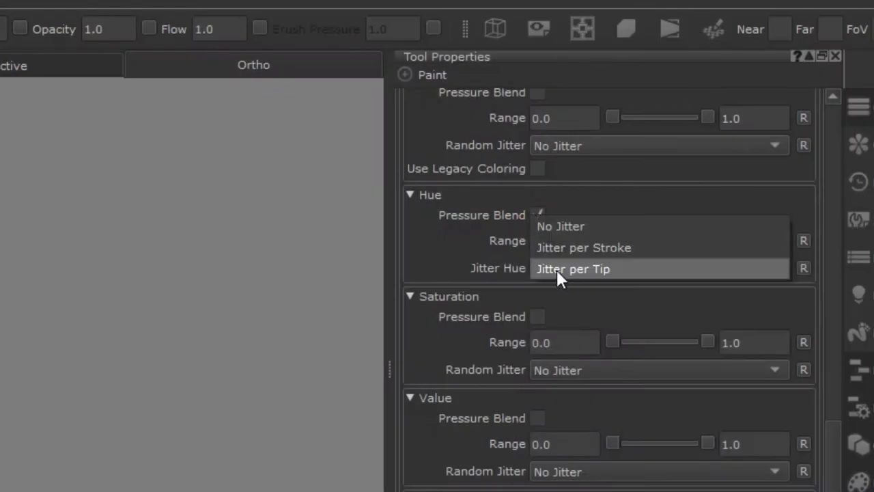
click(573, 268)
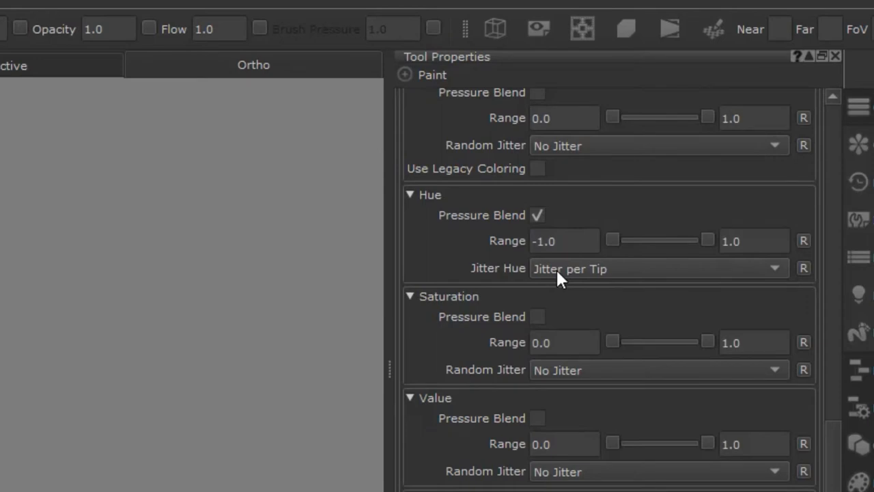
click(755, 240)
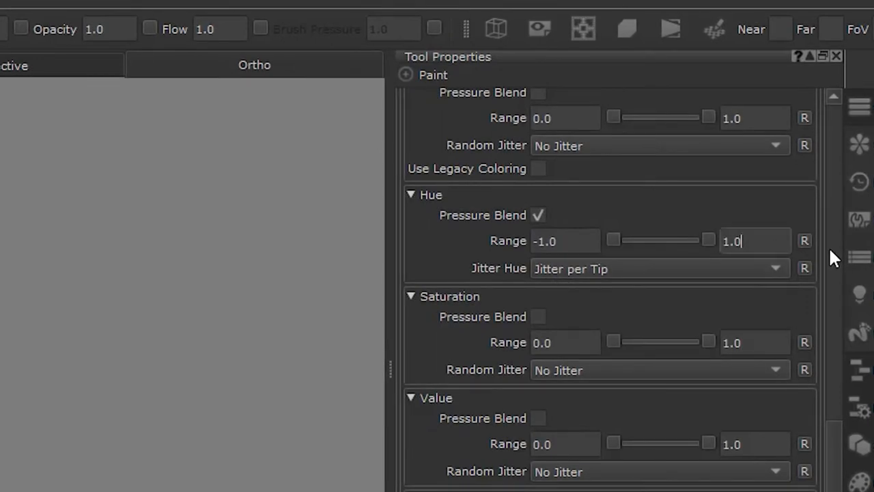
text(0.)
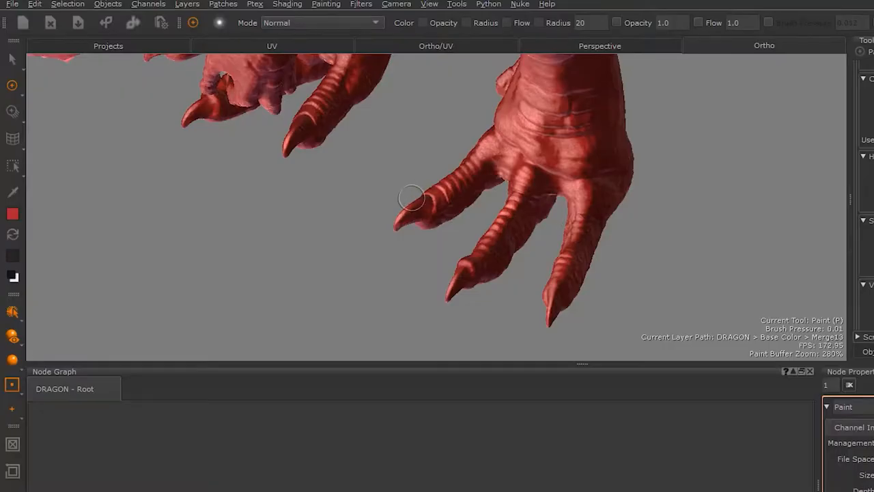
click(409, 212)
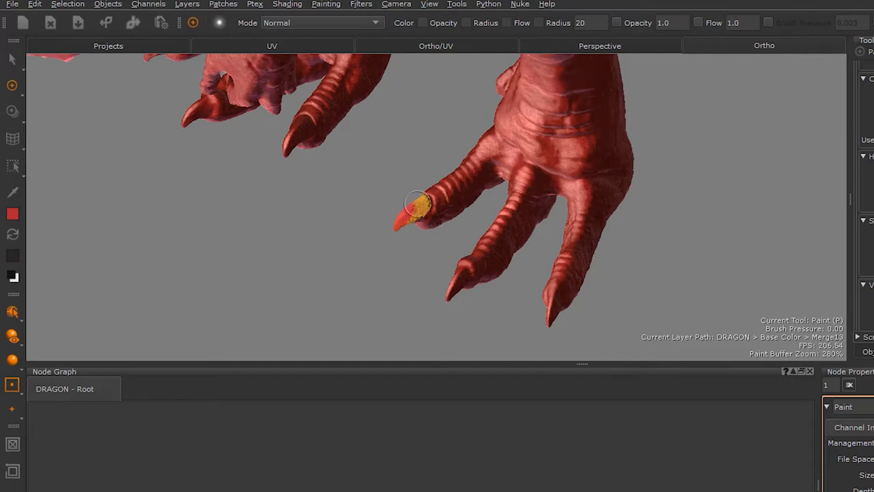
click(415, 203)
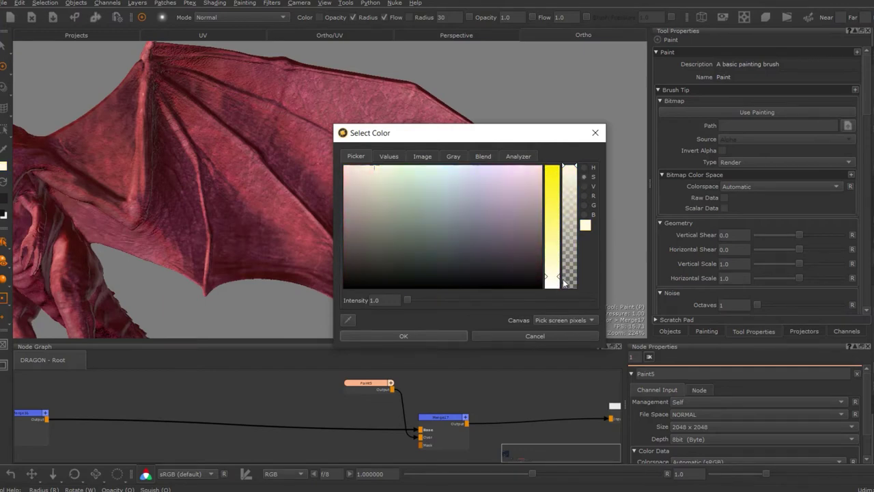
- Confirm the pale yellow colour and raise brush Spacing to about 1.14
click(546, 277)
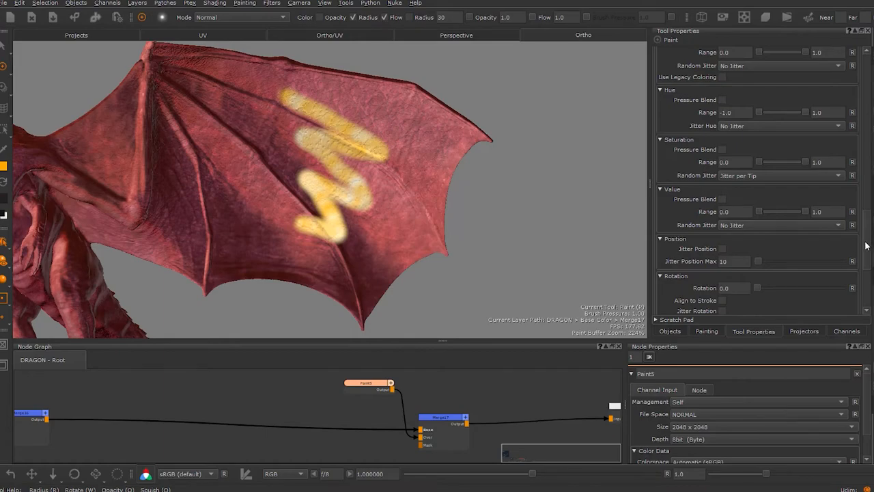
scroll(up, 3)
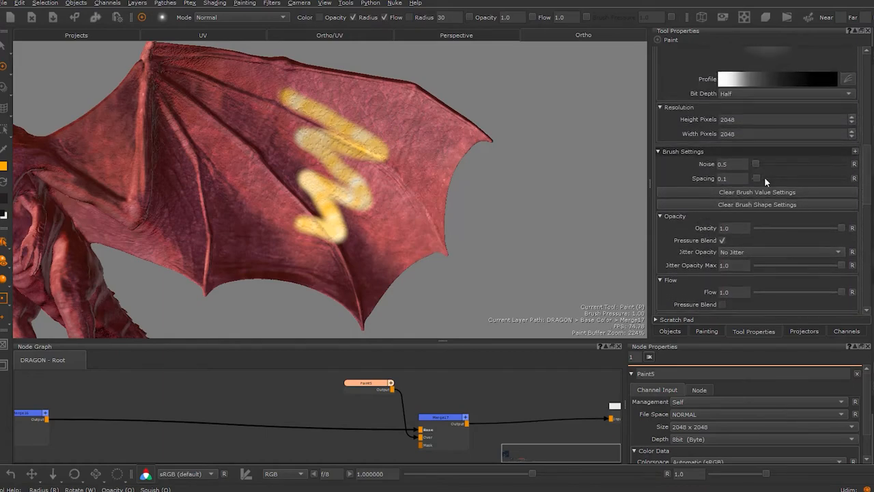
drag(757, 178, 779, 179)
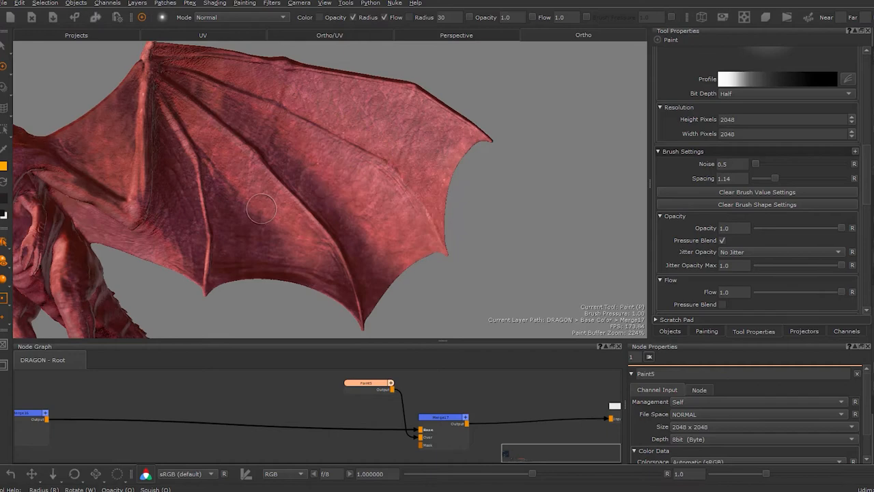
scroll(down, 3)
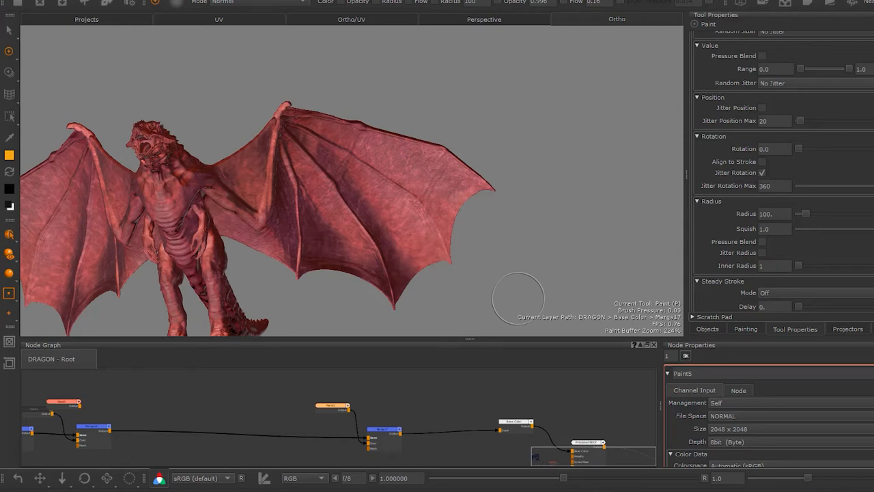
mouse_move(400, 280)
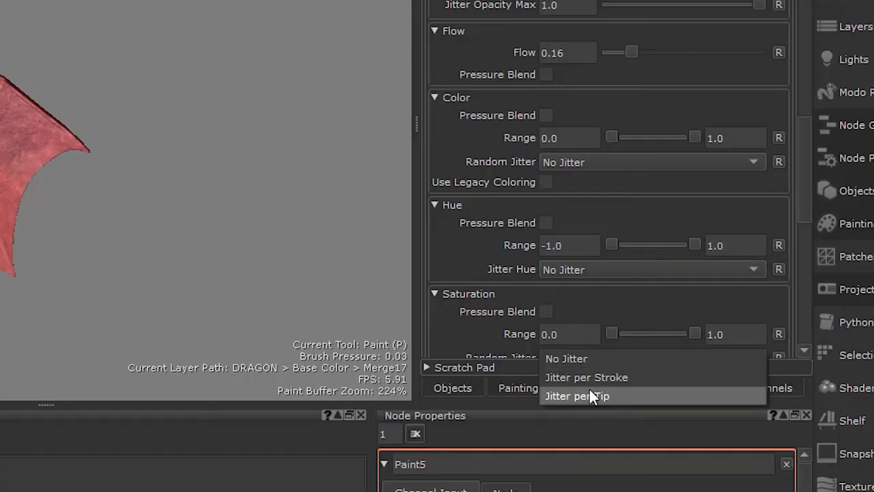
- Set Saturation Random Jitter to Jitter per Tip
click(577, 396)
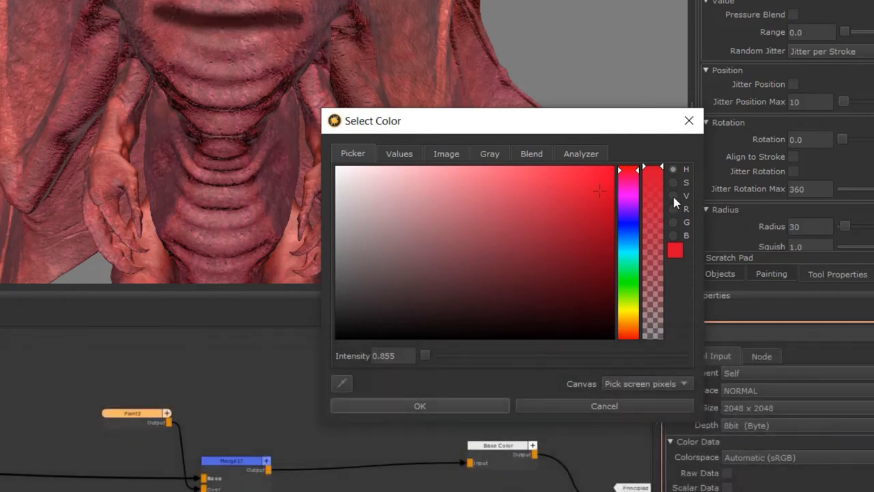
- Confirm red, set Value Random Jitter to Jitter per Stroke, and paint blotchy red chest strokes
click(674, 196)
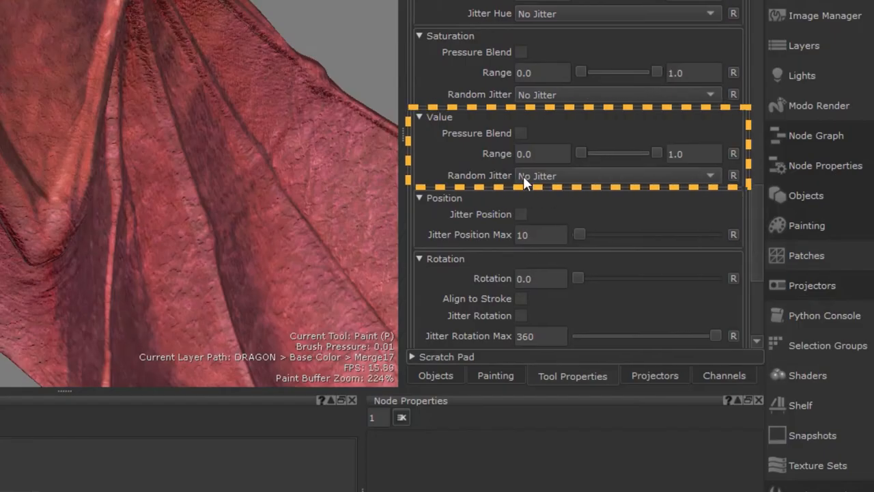
click(615, 176)
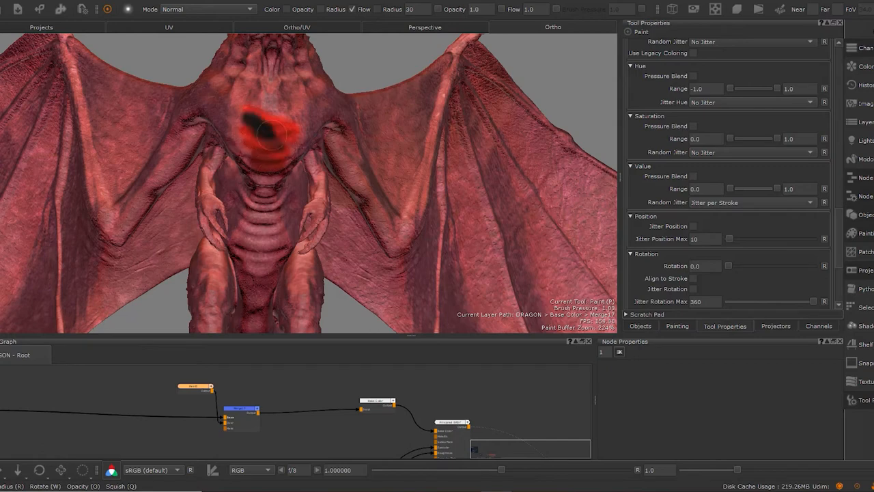
drag(267, 133, 280, 154)
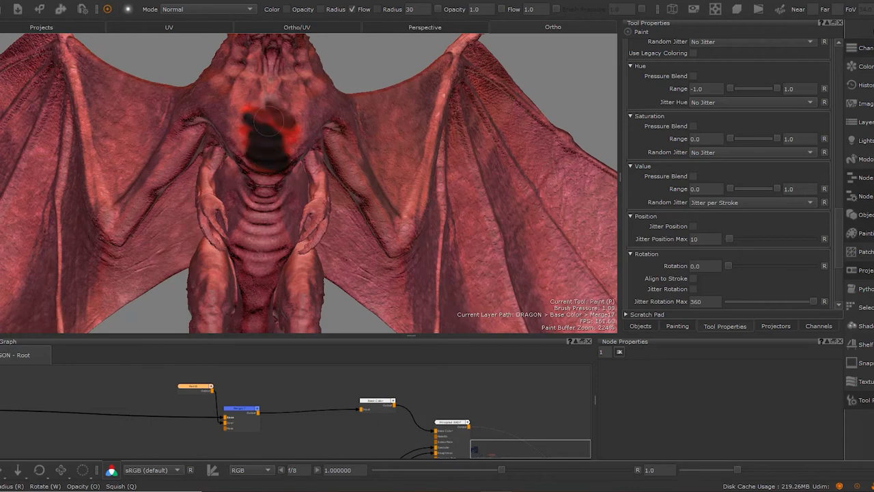
drag(259, 126, 270, 143)
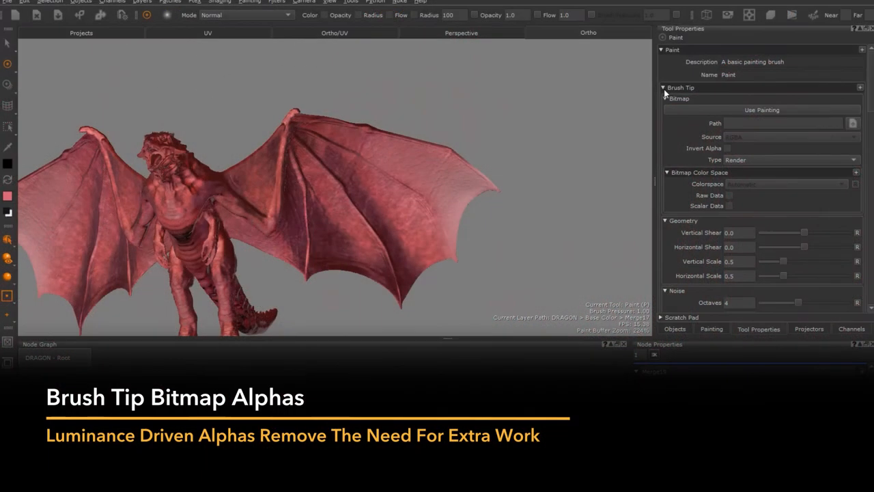
click(785, 159)
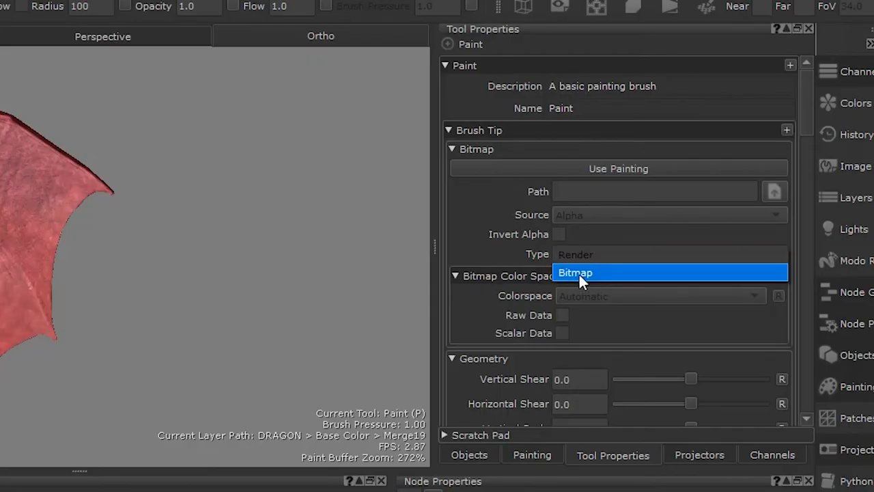
click(576, 272)
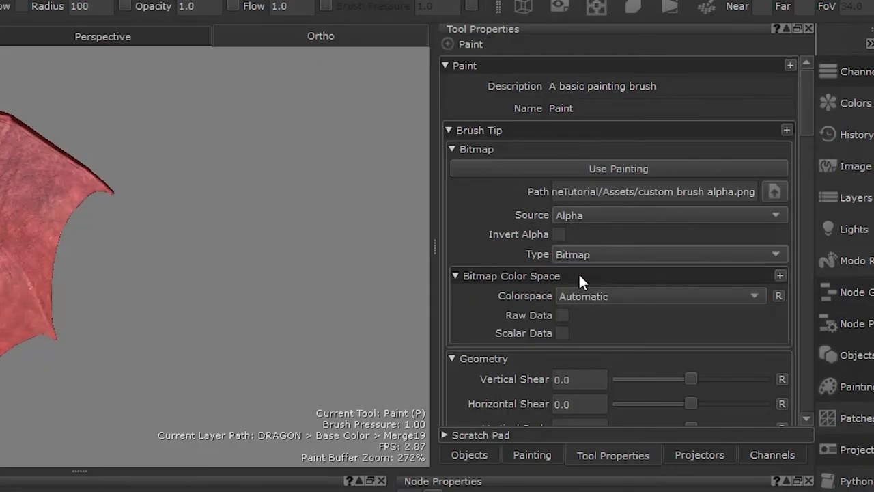
click(668, 214)
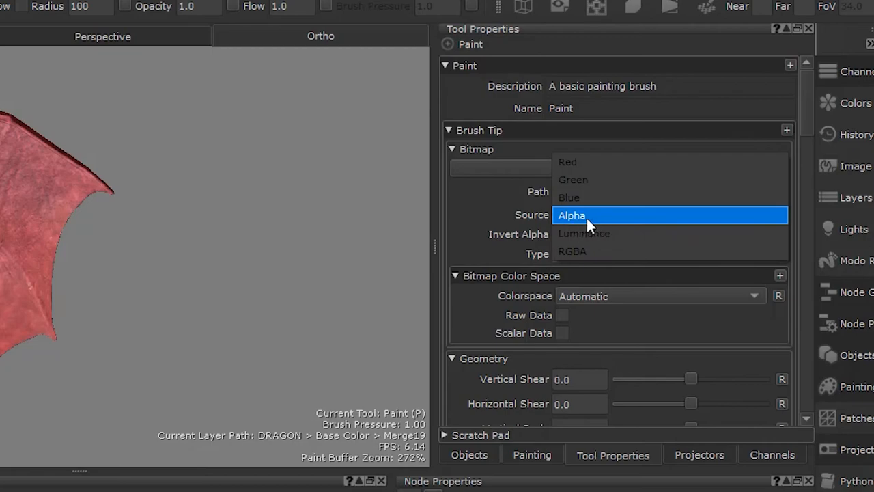
click(571, 216)
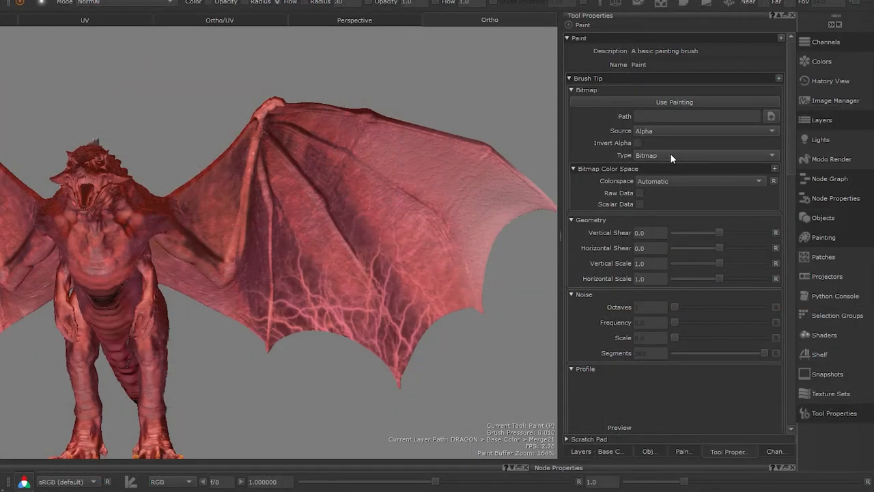
mouse_move(661, 138)
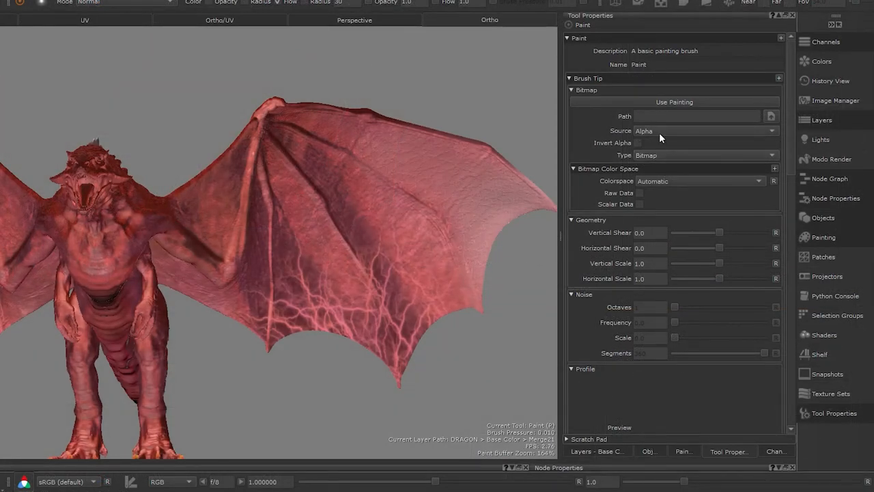
click(704, 131)
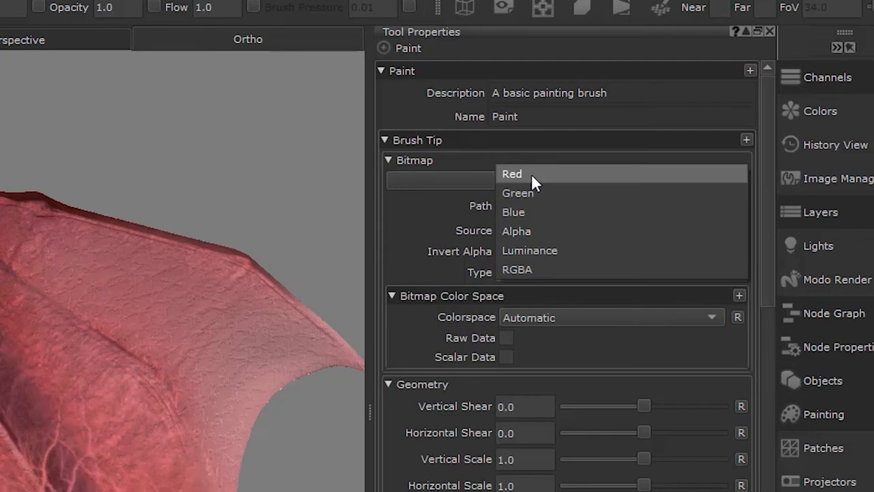
mouse_move(543, 226)
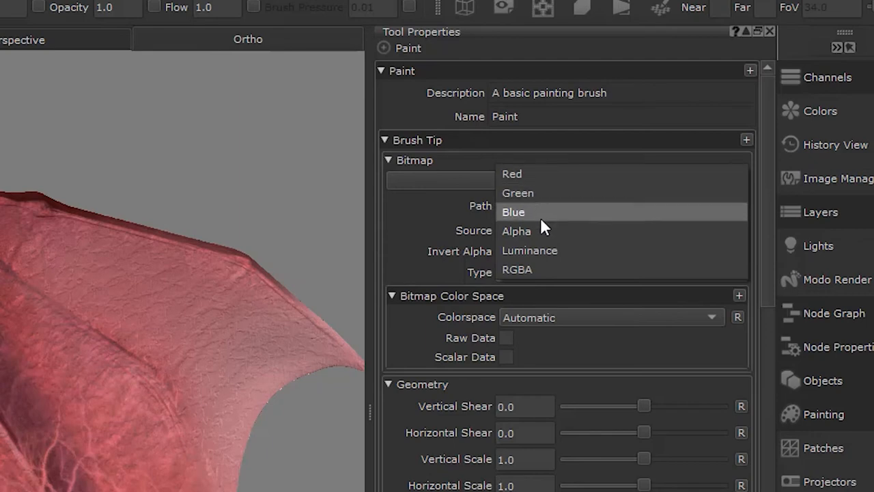
mouse_move(545, 250)
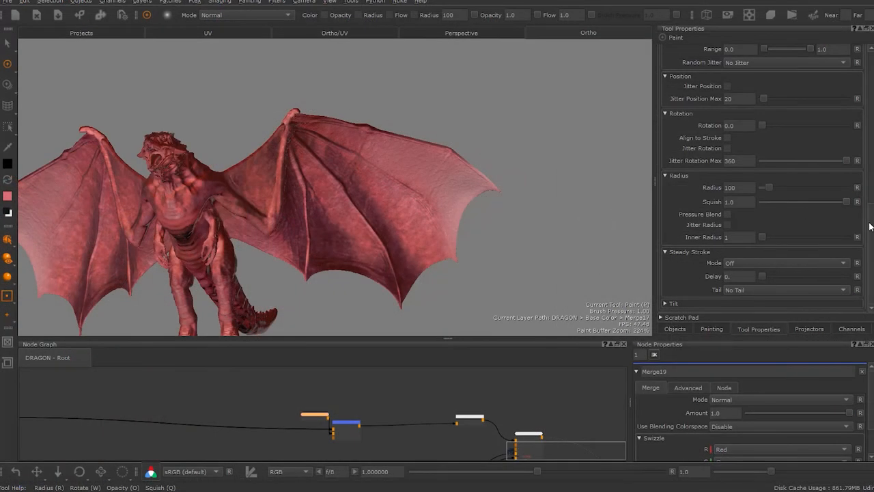
- Load the blue lightning-veins PNG as the brush tip image
scroll(up, 3)
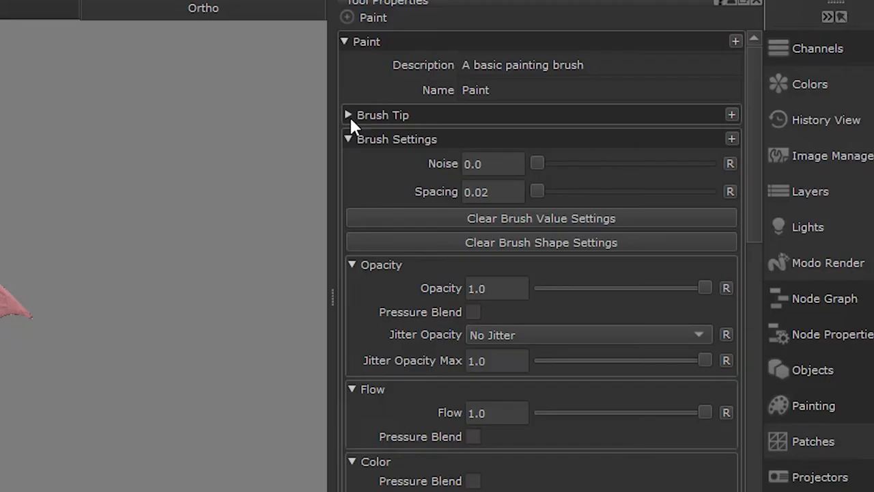
click(347, 114)
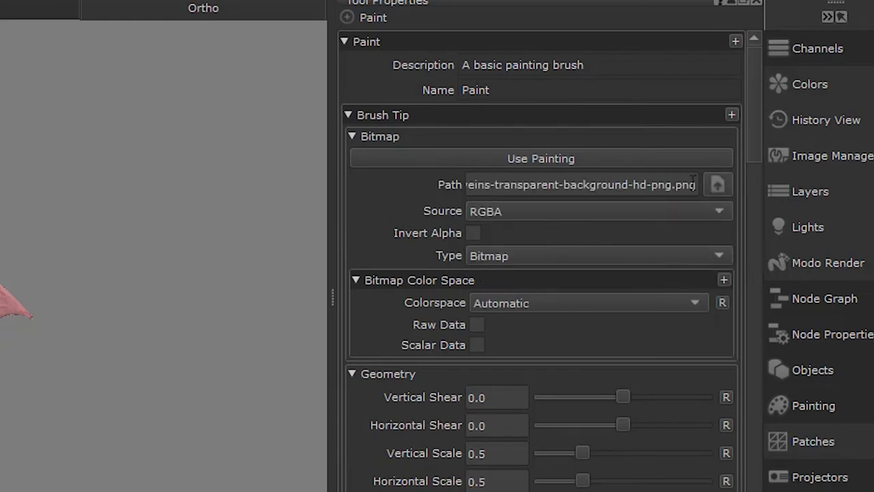
click(718, 184)
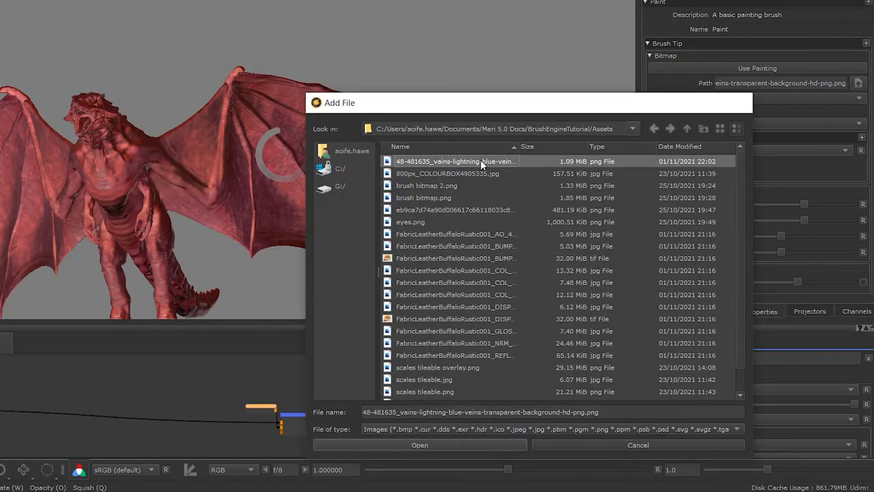
click(419, 444)
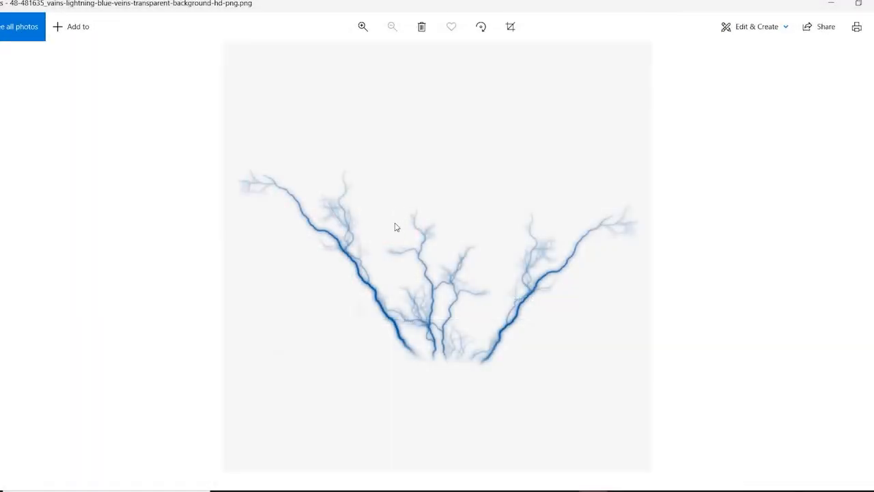
mouse_move(398, 248)
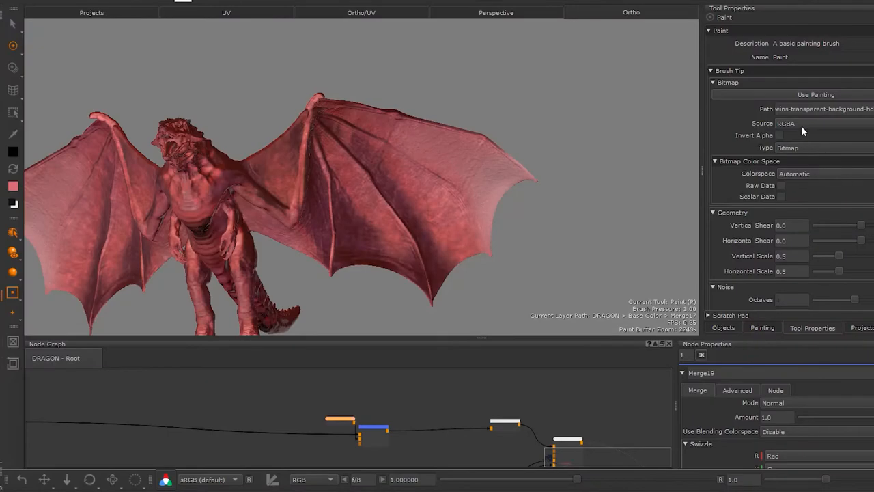
- Set the tip Source to Luminance with Invert Alpha enabled
click(792, 124)
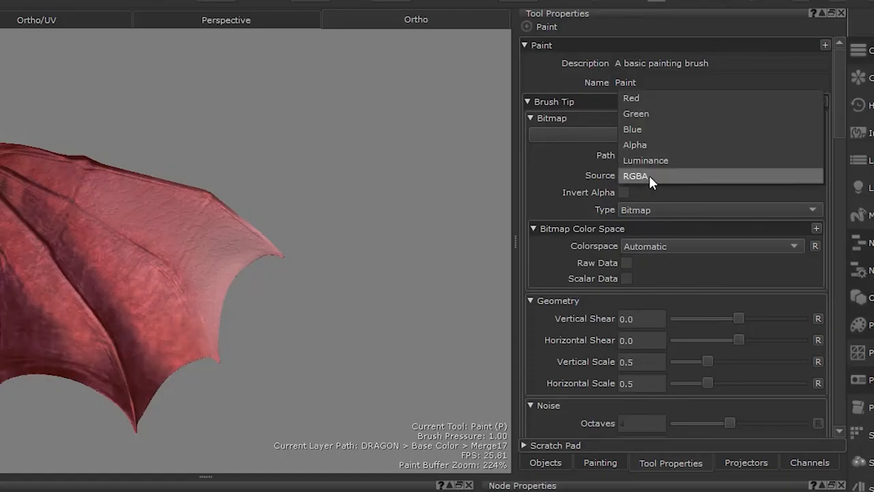
click(645, 160)
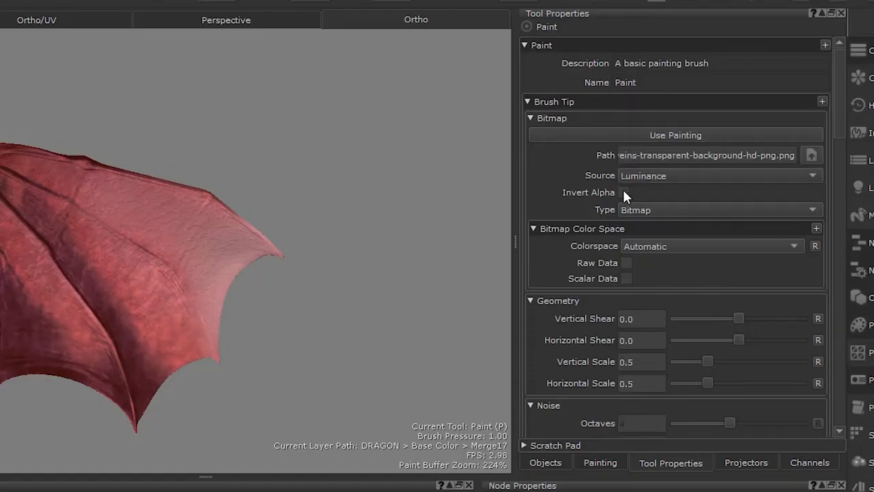
click(623, 192)
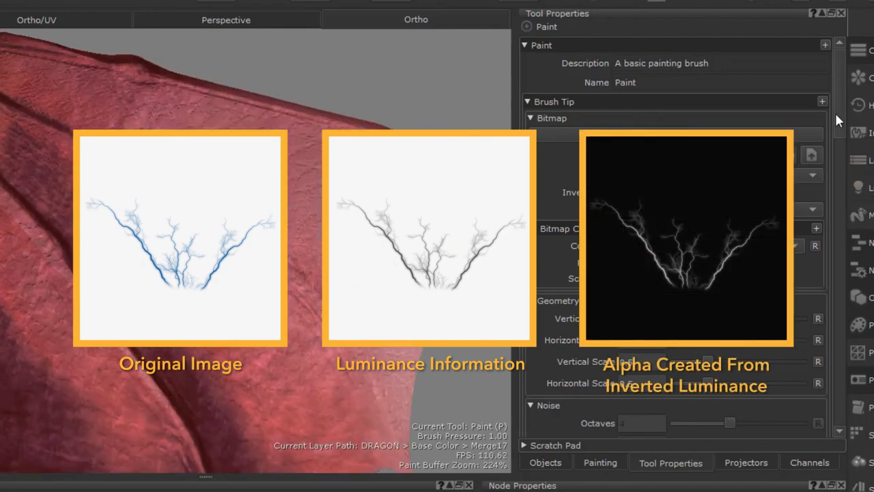
scroll(down, 3)
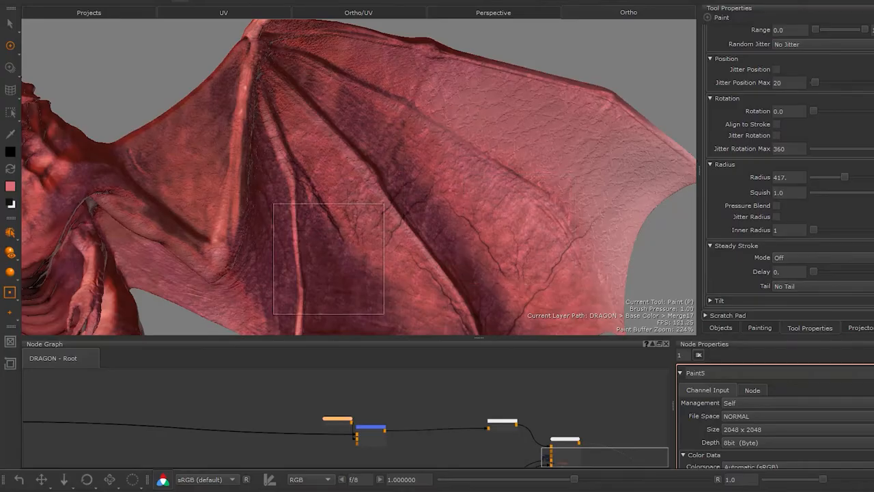
mouse_move(565, 210)
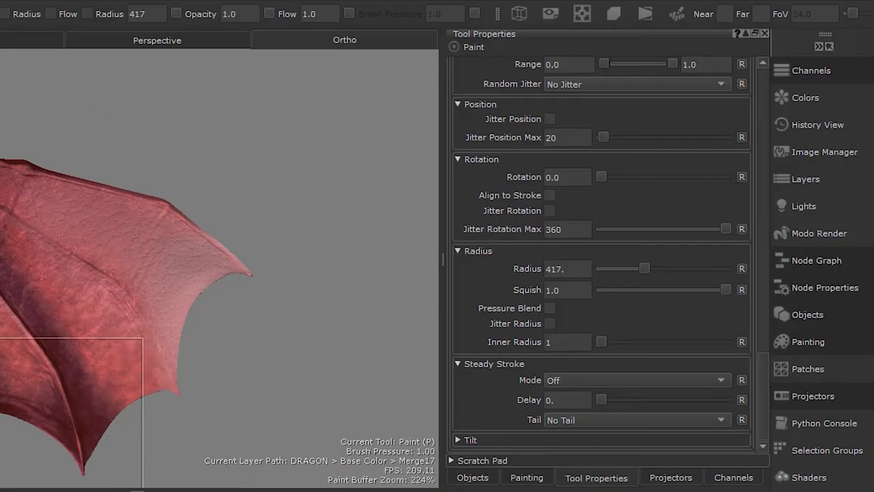
- Enable position and rotation jitter, and set Jitter Hue to Jitter per Stroke
scroll(up, 3)
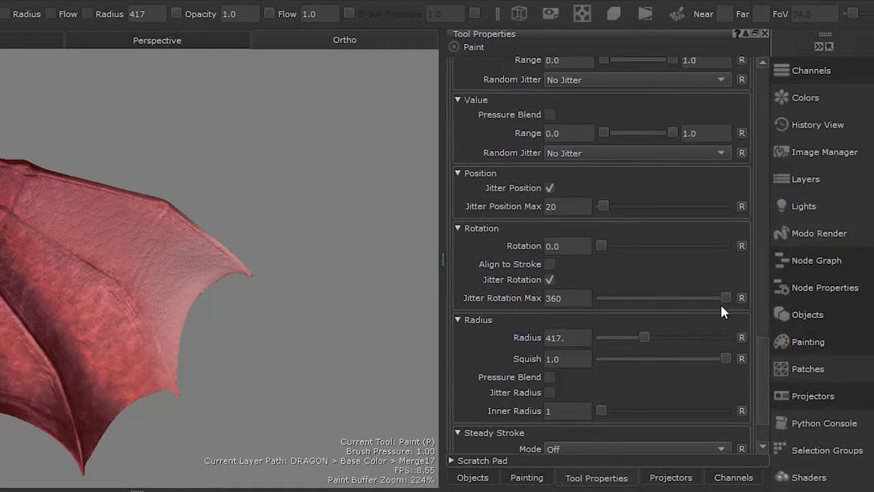
drag(725, 298, 608, 297)
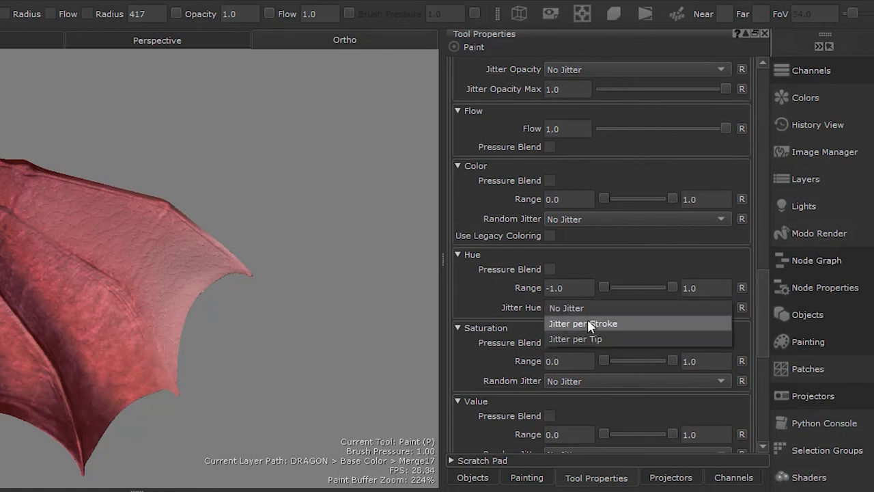
click(575, 339)
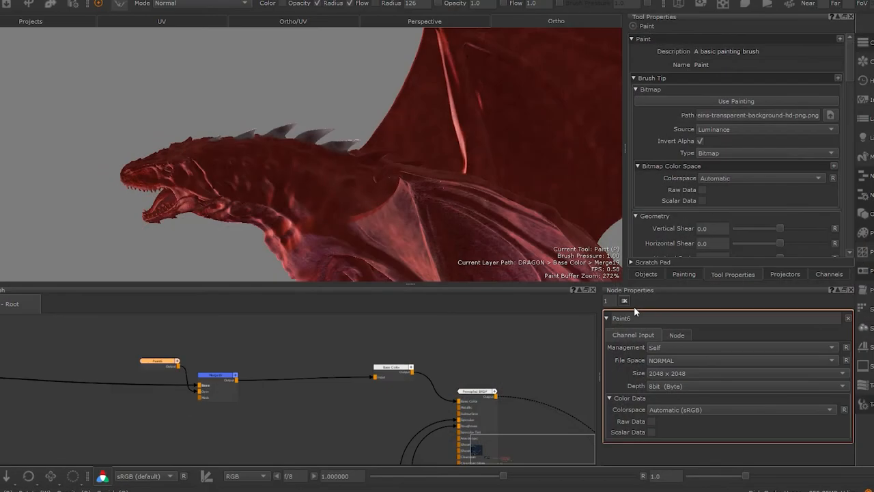
mouse_move(839, 105)
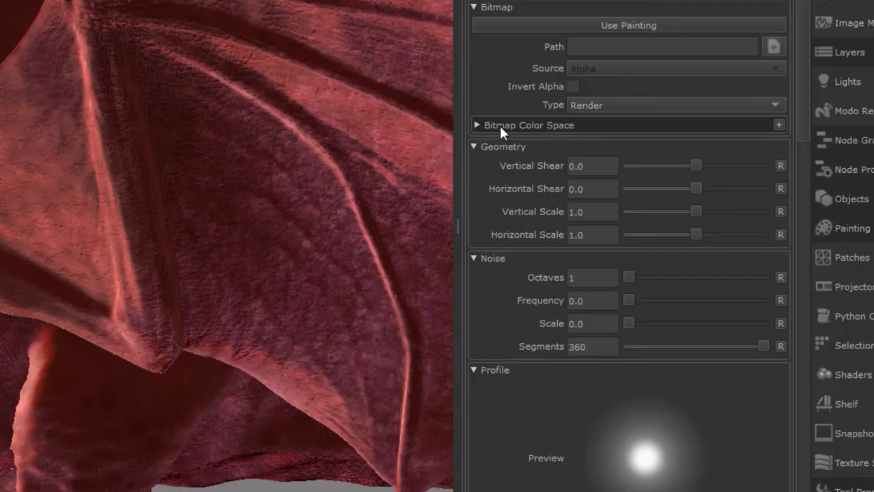
- Expand Bitmap Color Space to show Colorspace, Raw Data and Scalar Data
click(477, 124)
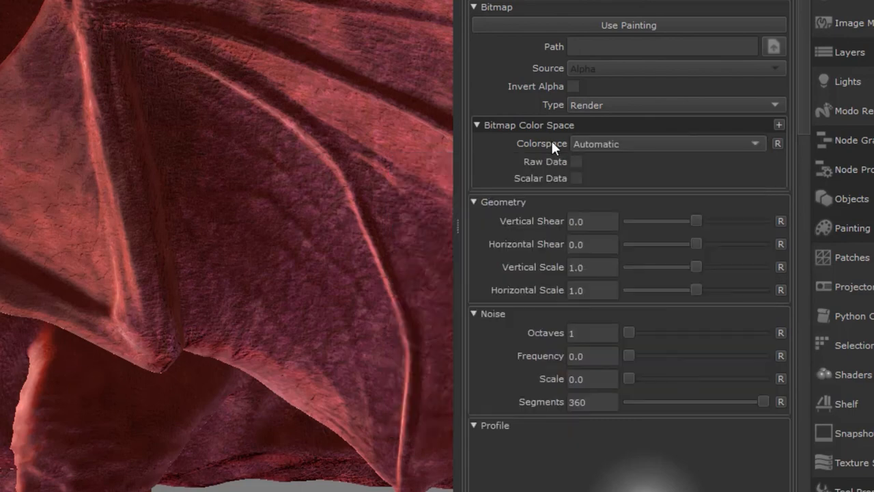
mouse_move(579, 170)
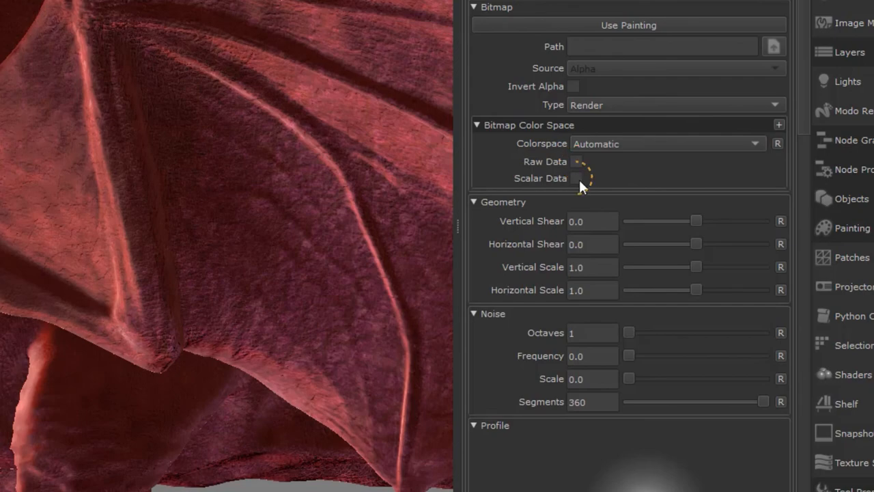
mouse_move(577, 184)
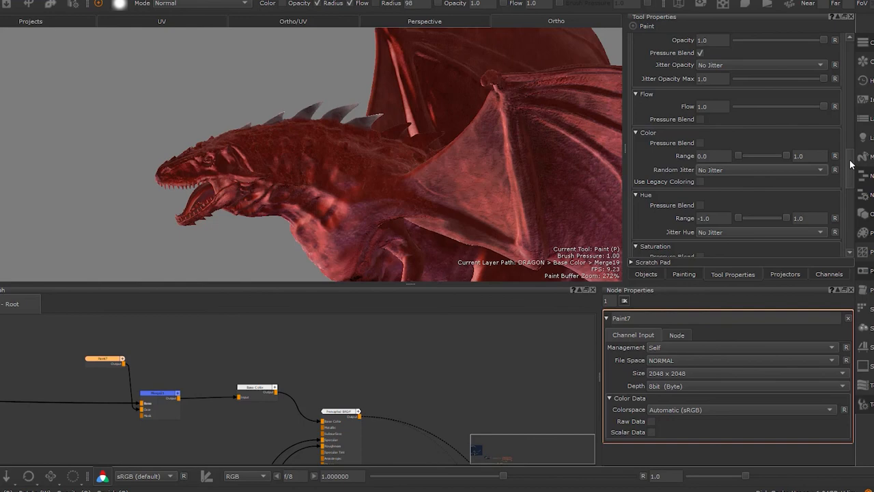
- Set Jitter Hue to Jitter per Tip and paint multicoloured dabs on the dragon's neck
click(761, 232)
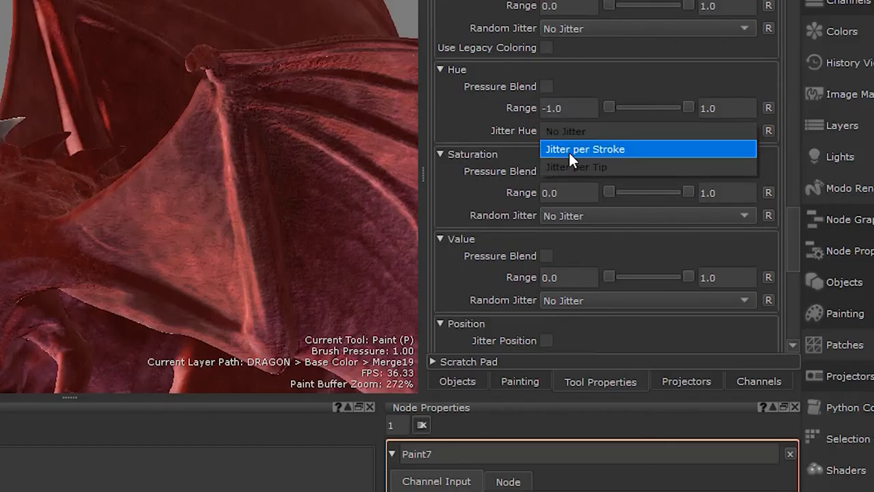
click(576, 167)
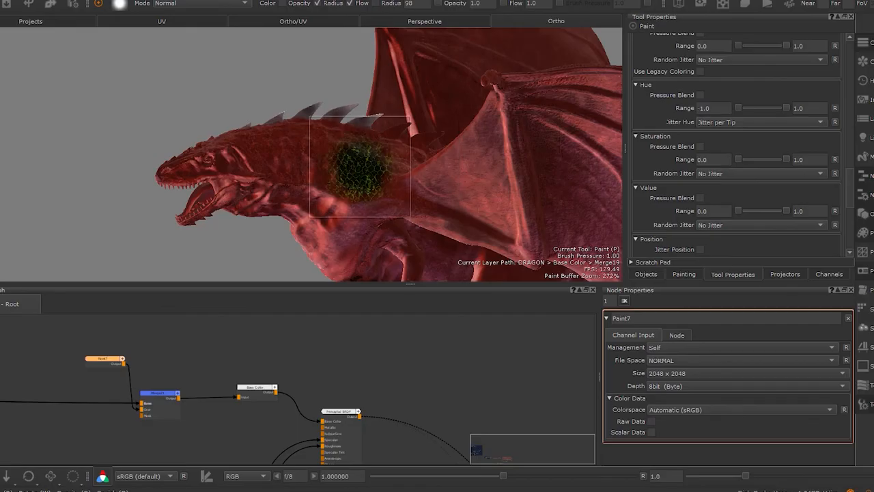
drag(360, 166, 429, 199)
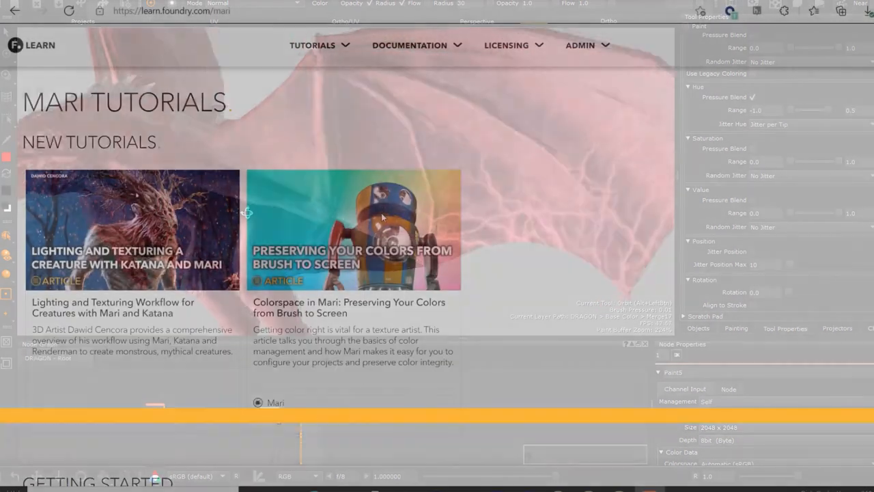
scroll(down, 3)
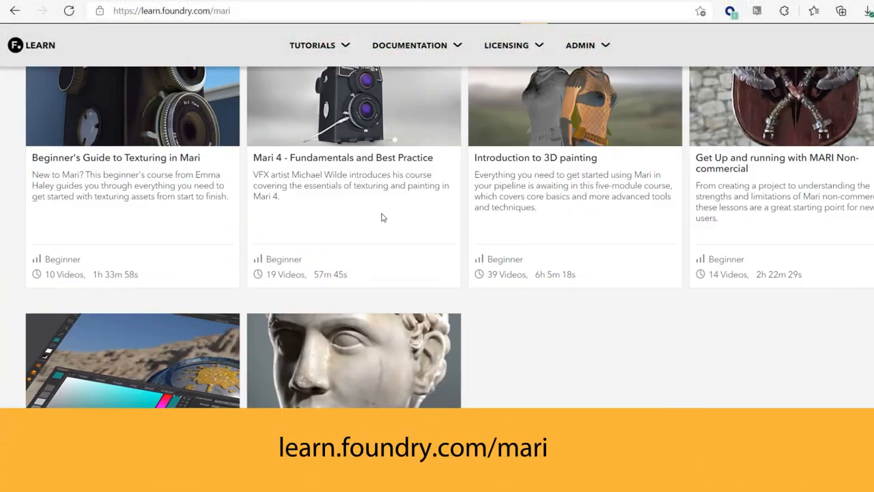
scroll(down, 3)
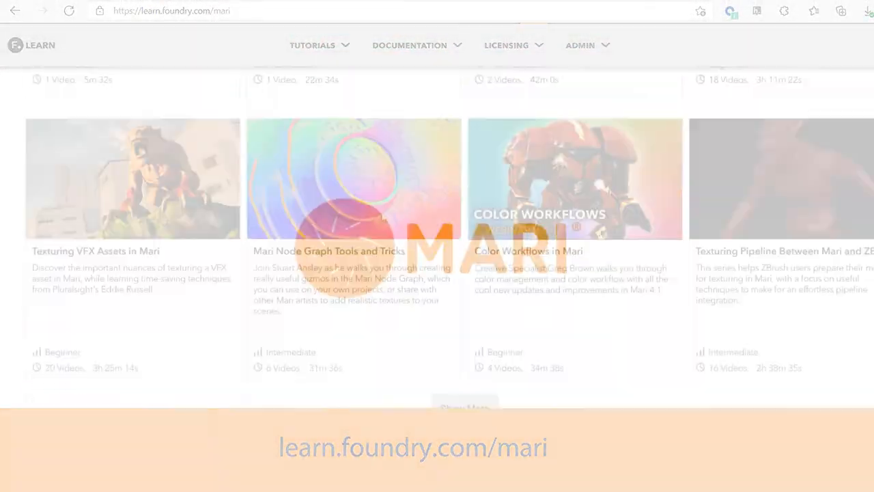